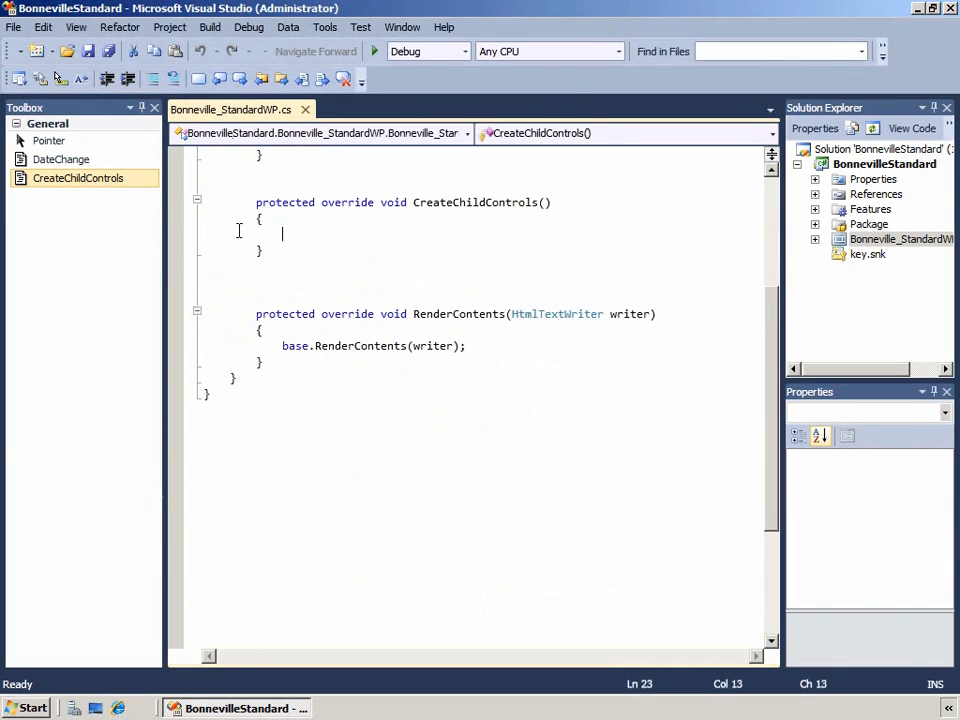
Declare LiteralControl message holding "<H3>Hello World!</H3>" inside CreateChildControls
{"action": "type", "text": "Lite"}
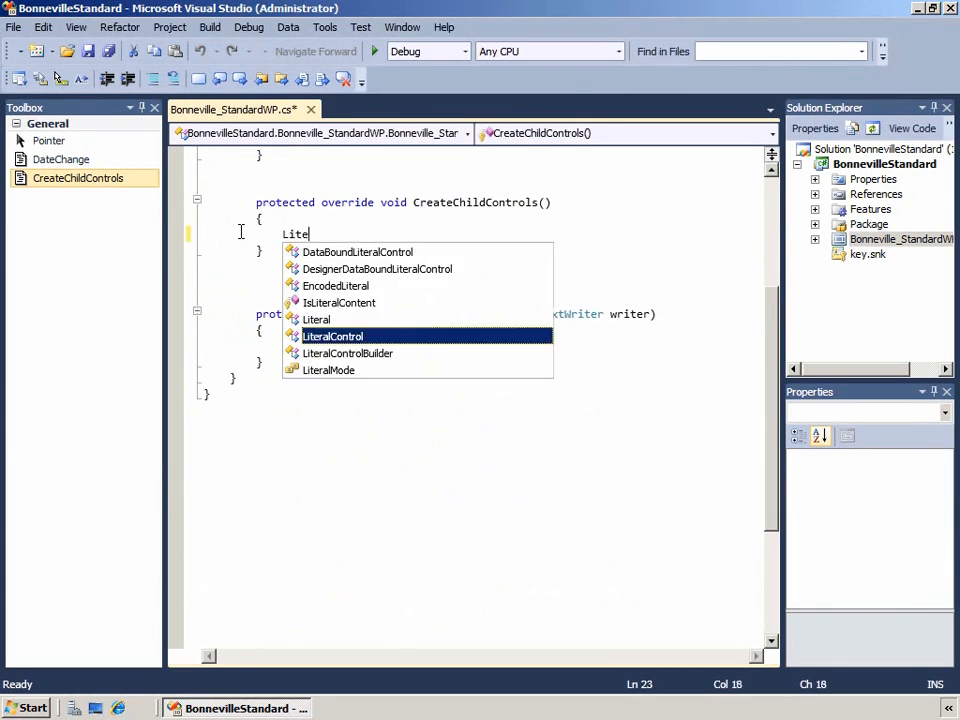
{"action": "type", "text": "ral"}
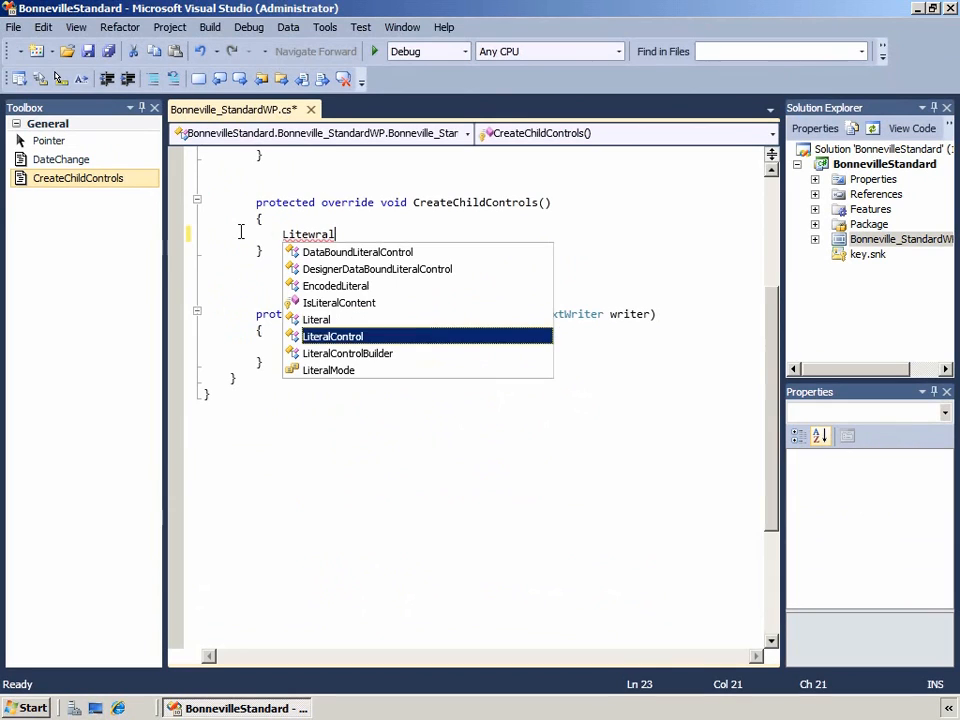
{"action": "type", "text": "LiteralControl me"}
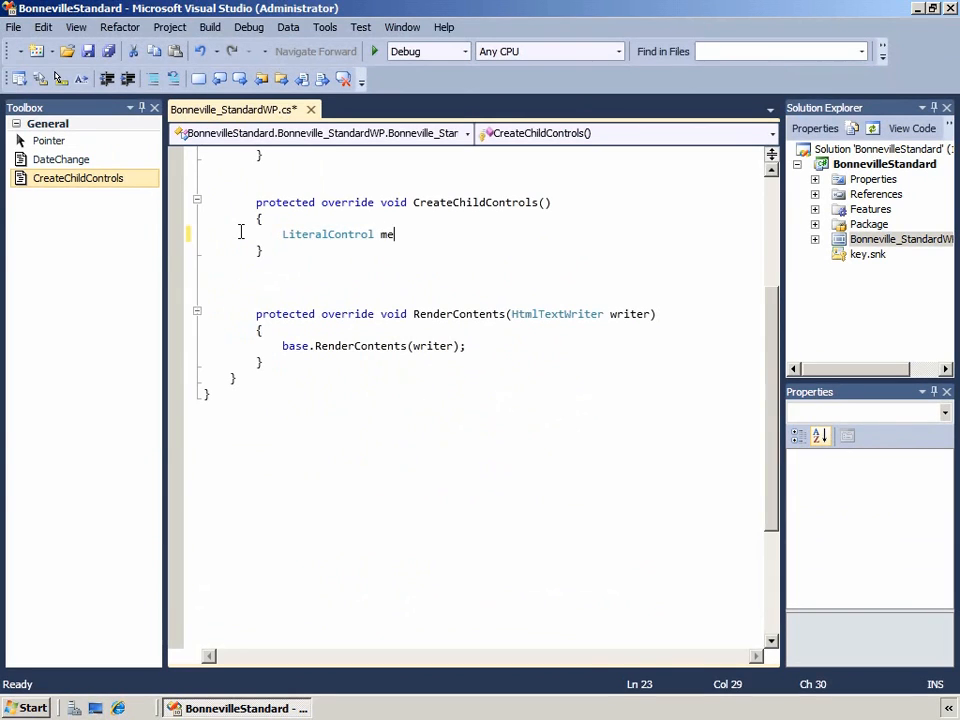
{"action": "type", "text": "ssage = new LiteralControl"}
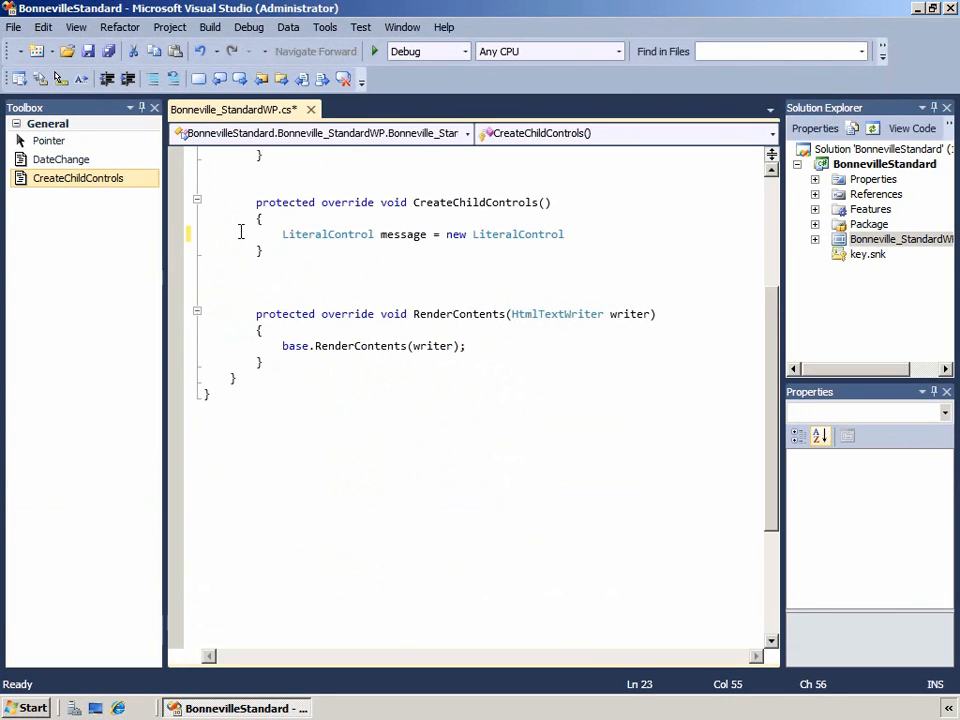
{"action": "type", "text": "();"}
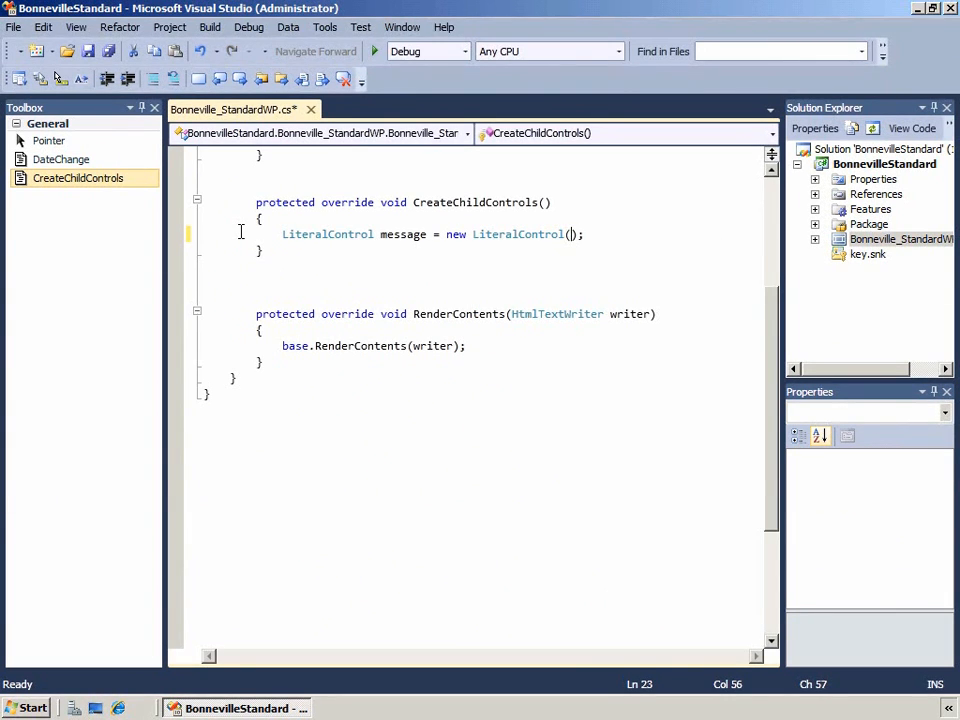
{"action": "type", "text": "\"\""}
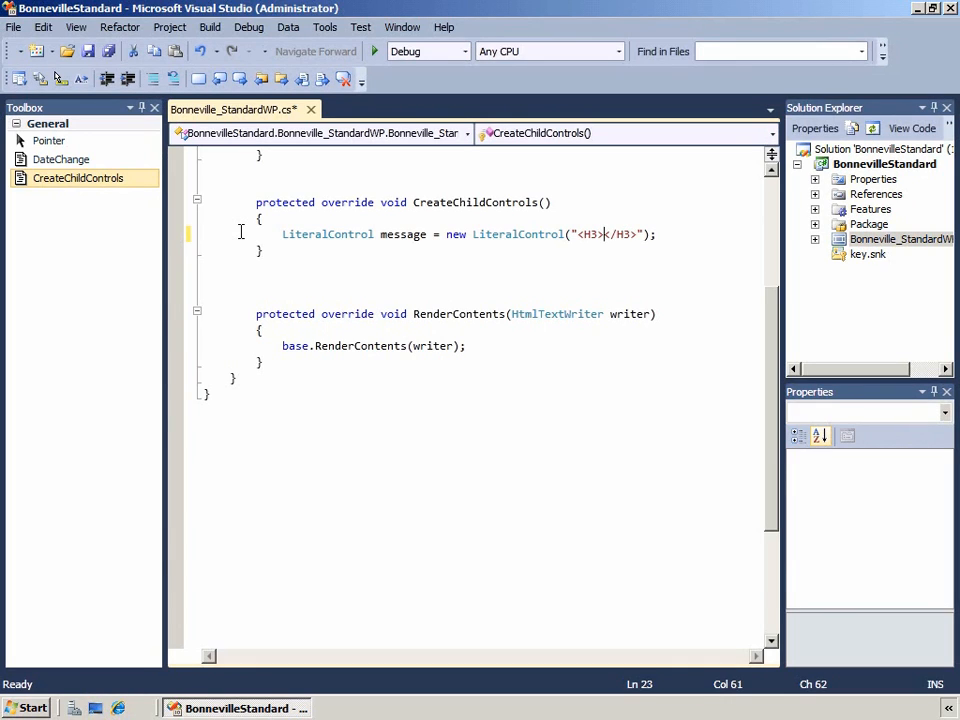
{"action": "type", "text": "Hello World!"}
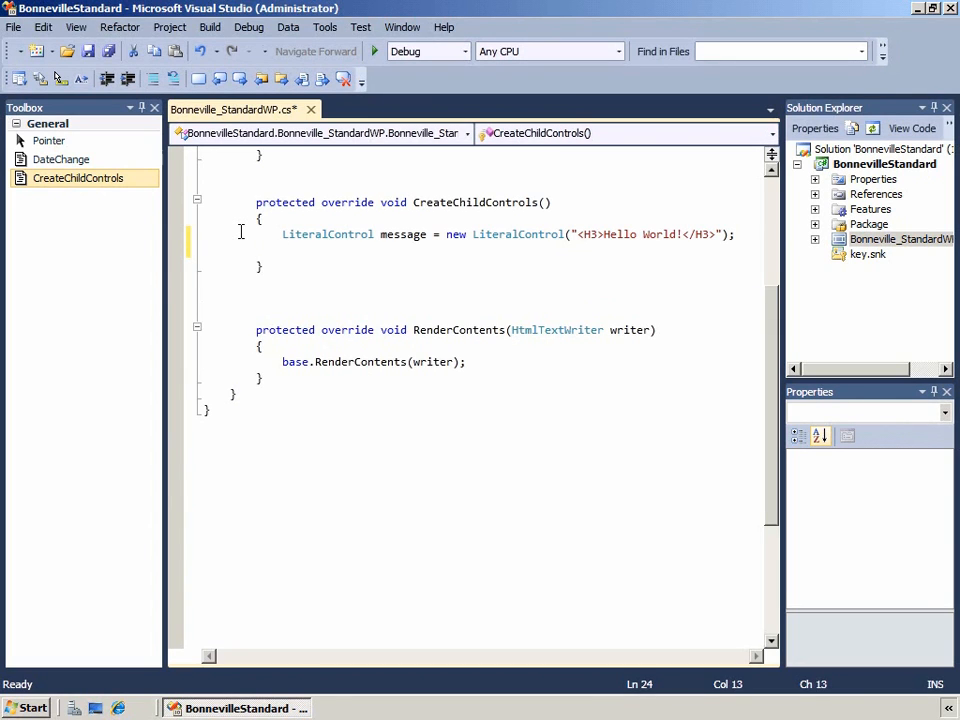
Add the message control to the web part with this.Controls.Add(message);
{"action": "type", "text": "this.Controls.Ad"}
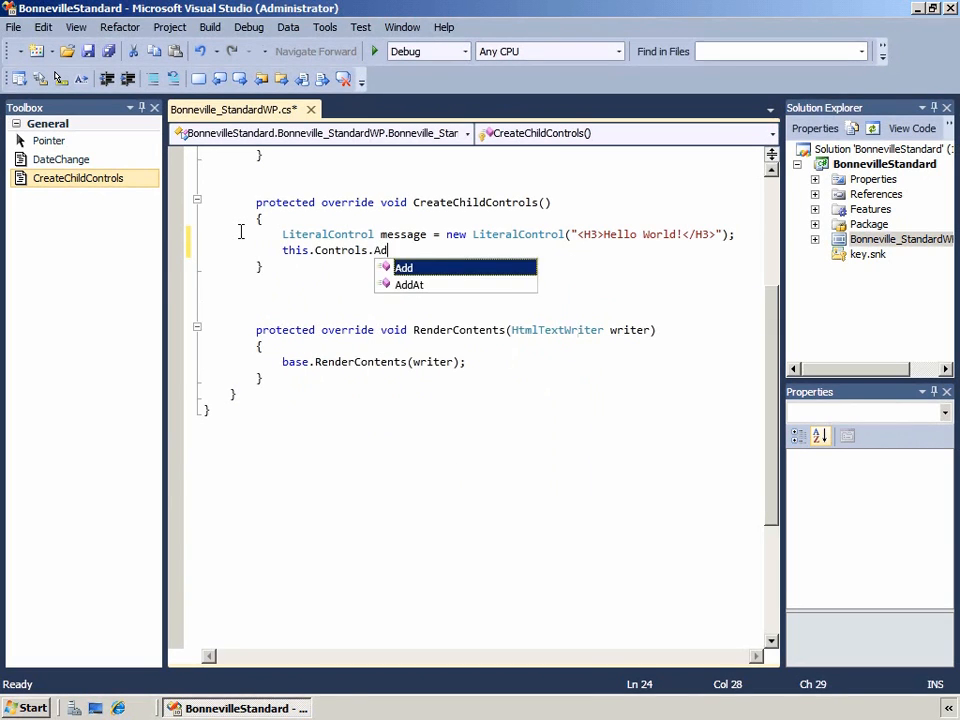
{"action": "type", "text": "("}
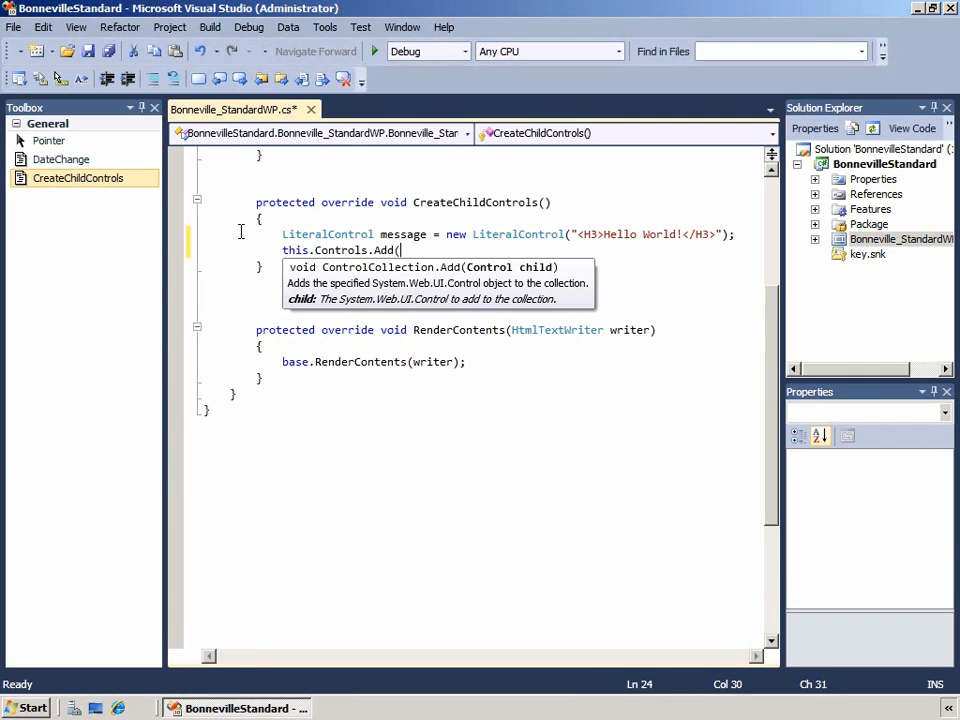
{"action": "type", "text": "message"}
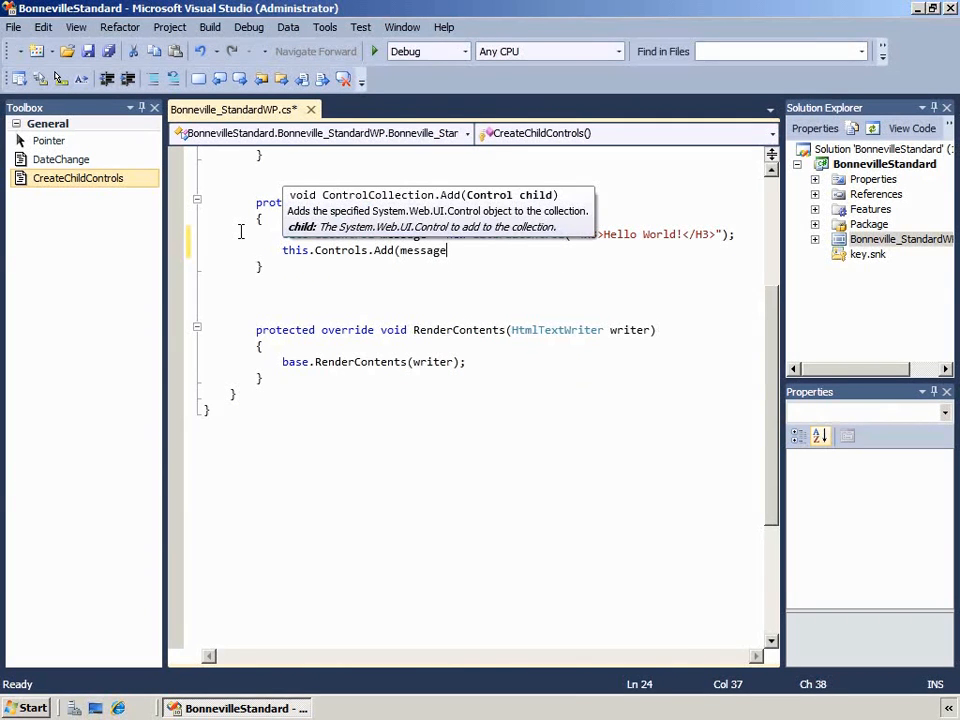
{"action": "type", "text": ");"}
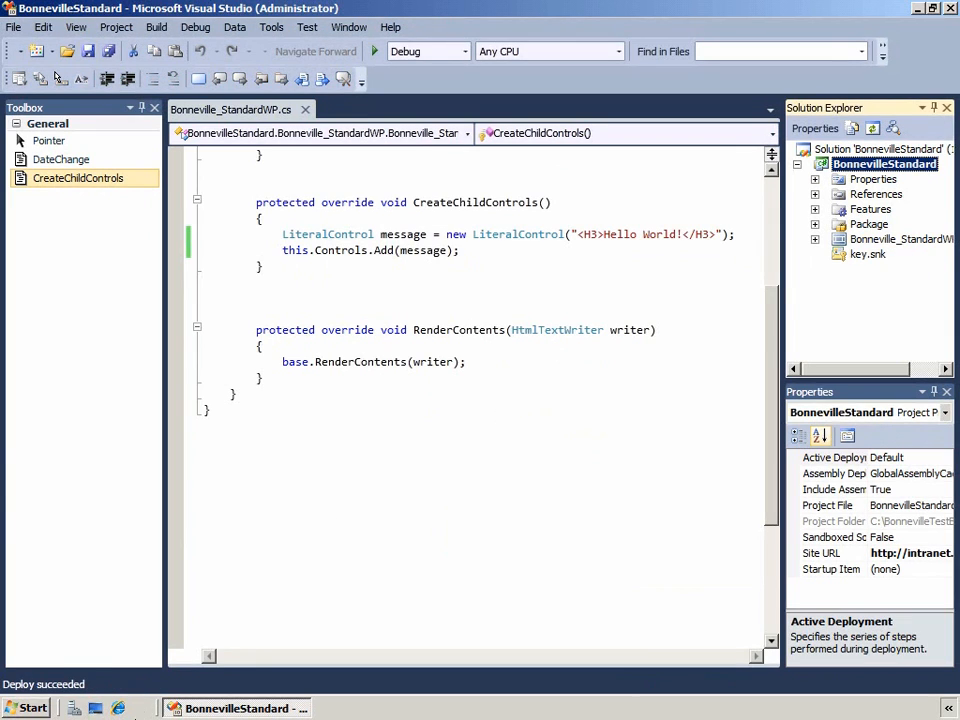
Switch to Internet Explorer showing the SharePoint intranet home page
{"action": "left_click", "coordinate": [119, 708]}
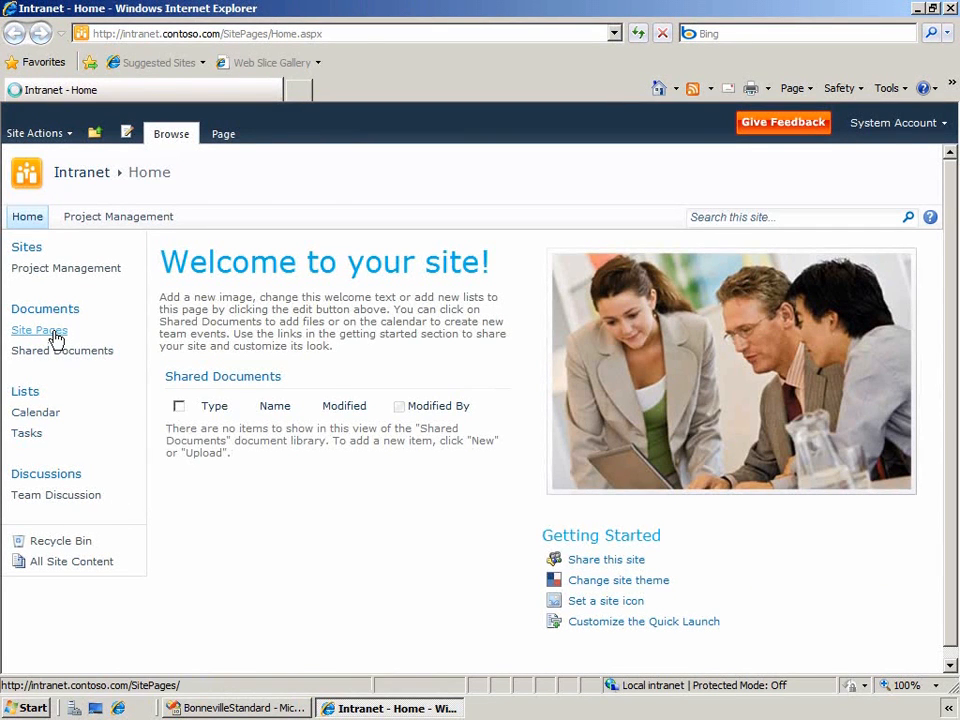
Insert the Custom Bonneville_StandardWP web part on the Bonneville Salt Flats page and save
{"action": "left_click", "coordinate": [39, 330]}
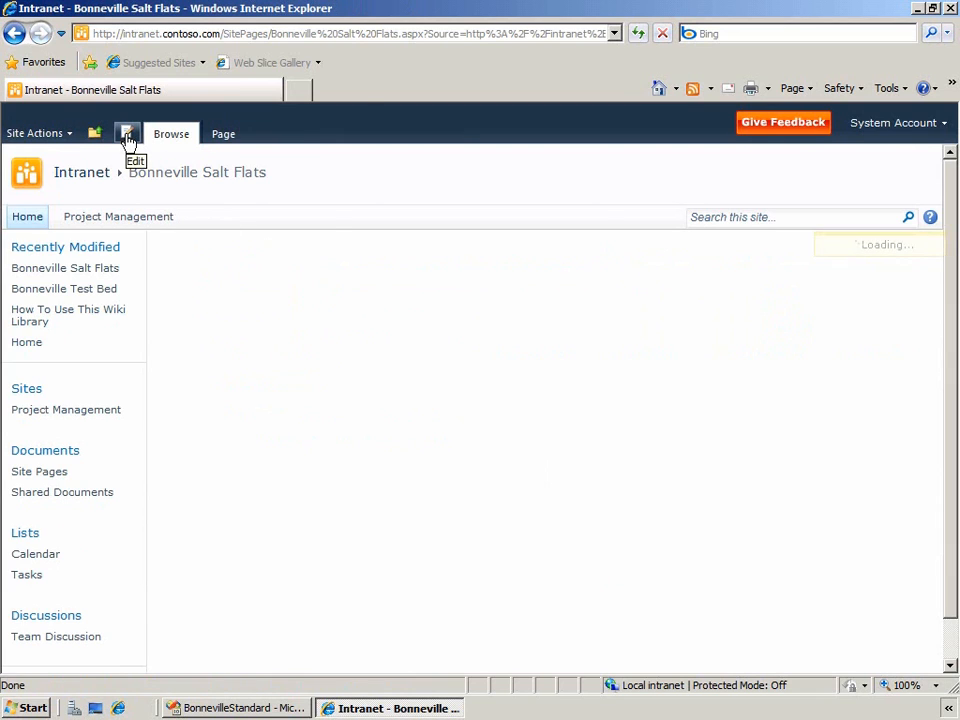
{"action": "left_click", "coordinate": [127, 133]}
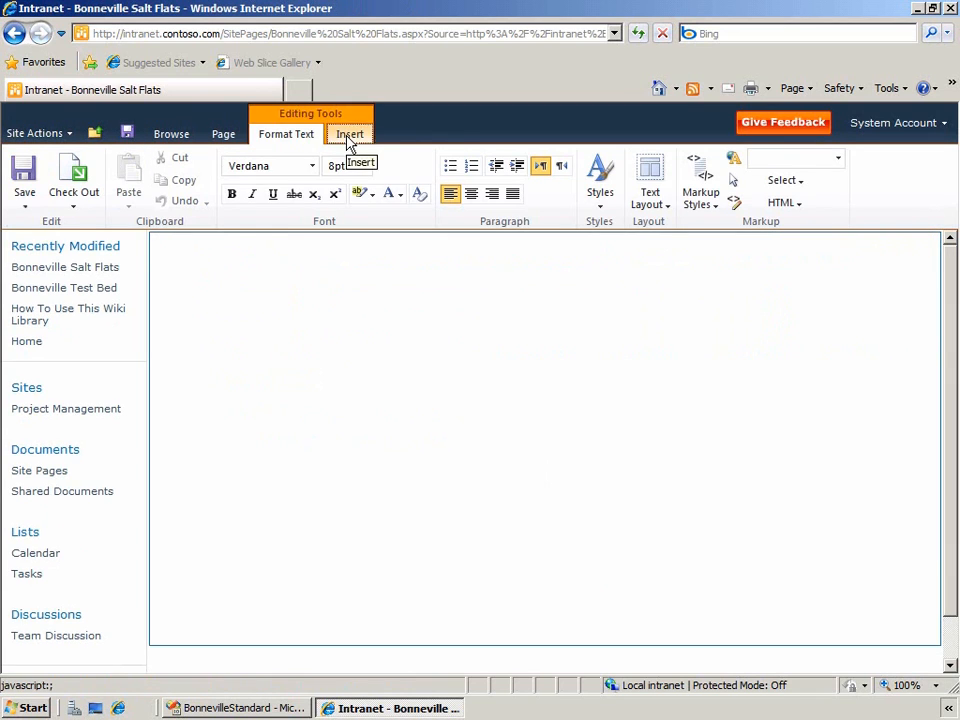
{"action": "left_click", "coordinate": [349, 133]}
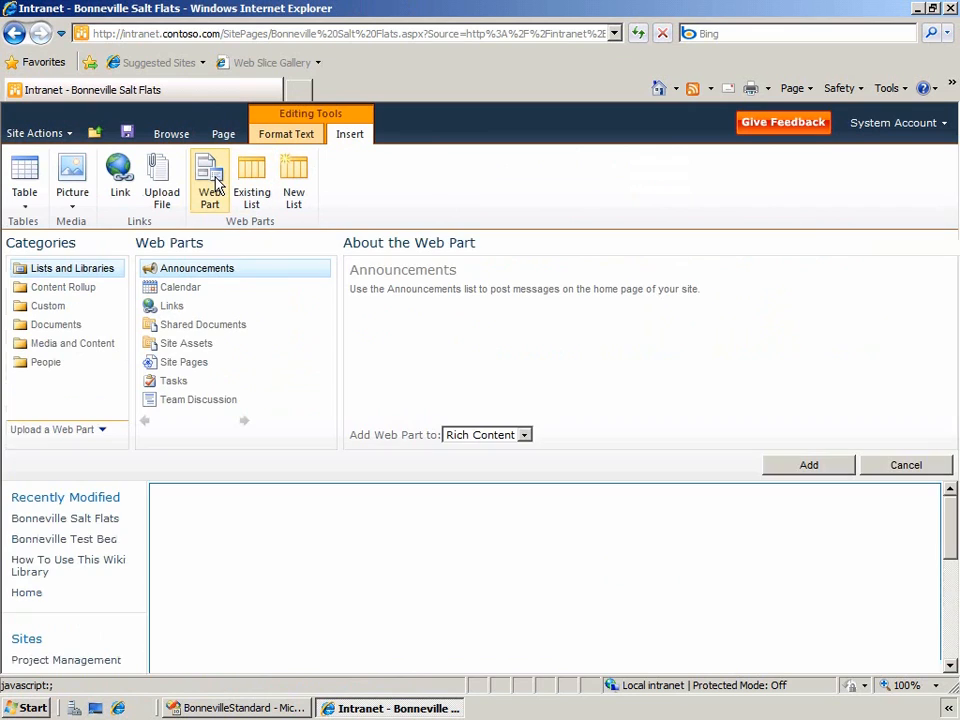
{"action": "left_click", "coordinate": [48, 306]}
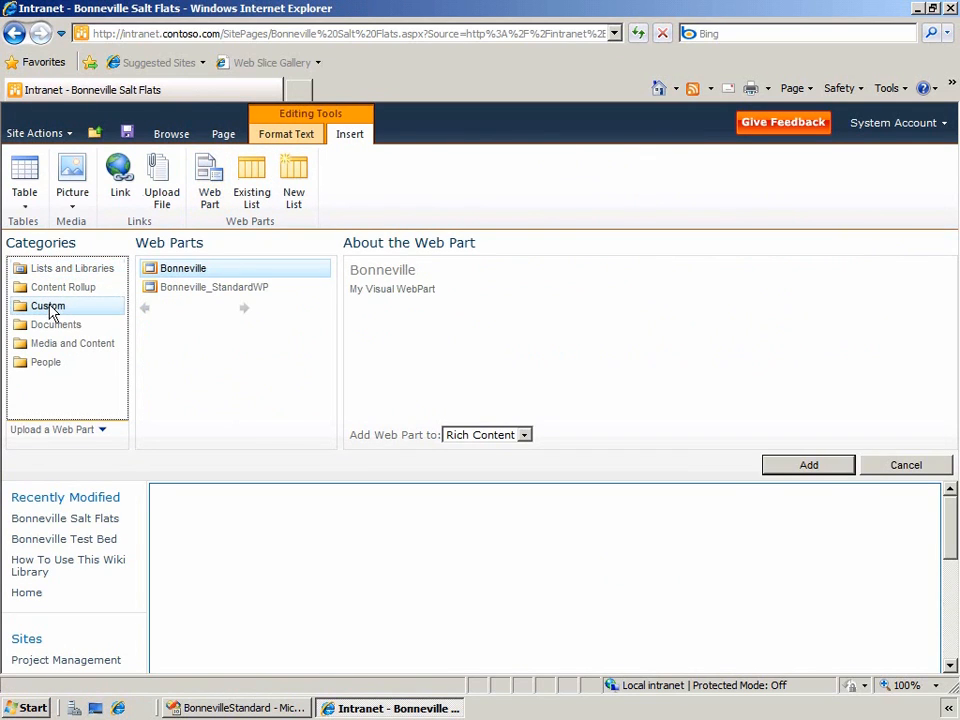
{"action": "left_click", "coordinate": [214, 287]}
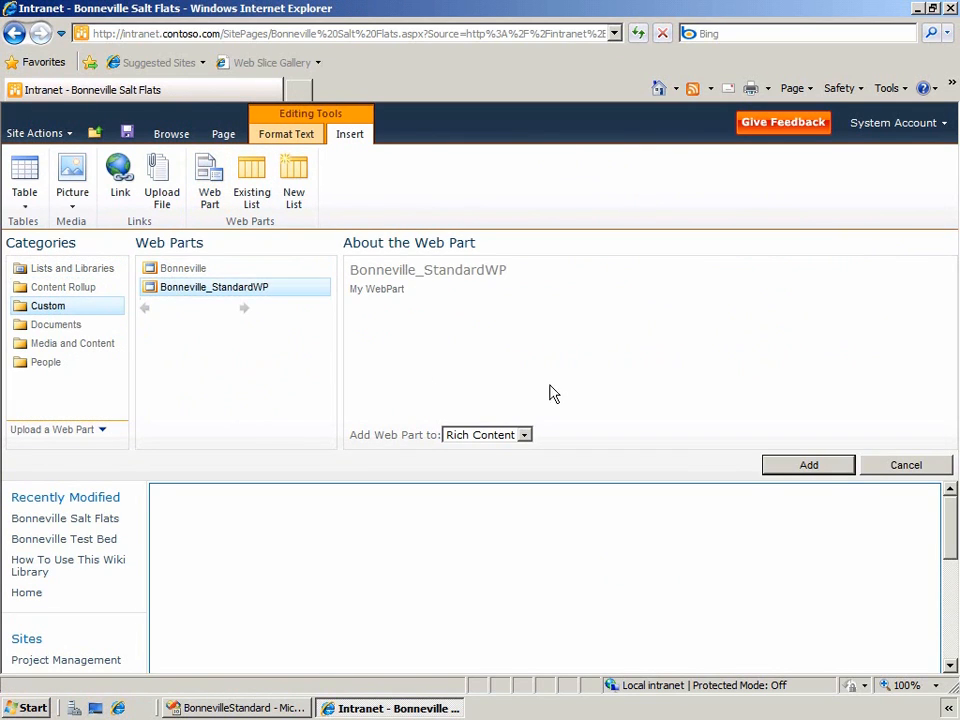
{"action": "left_click", "coordinate": [807, 464]}
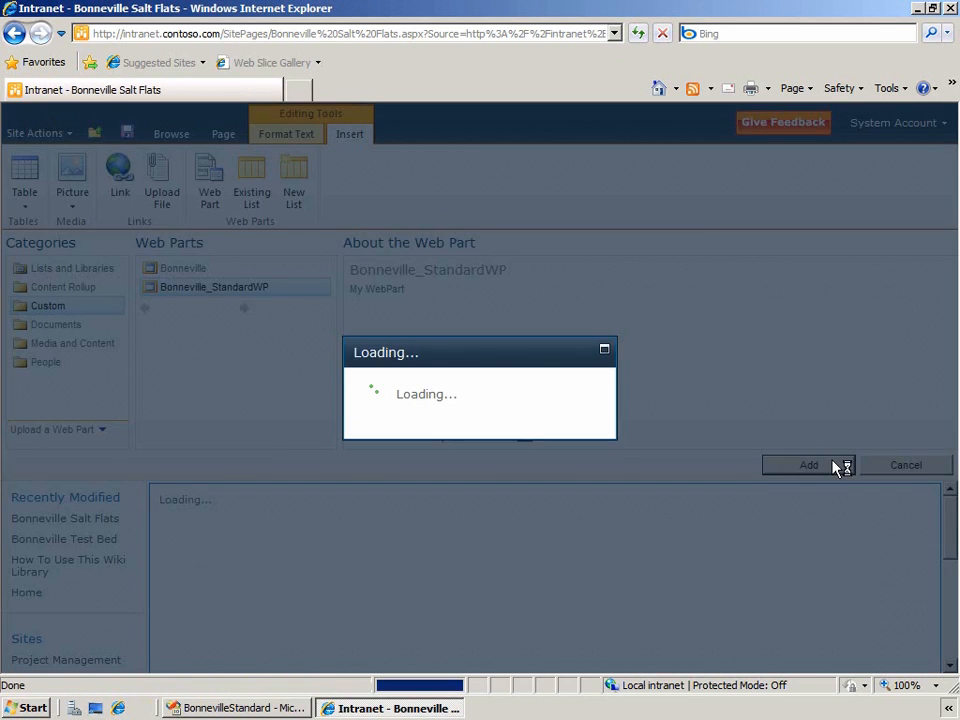
{"action": "left_click", "coordinate": [807, 464]}
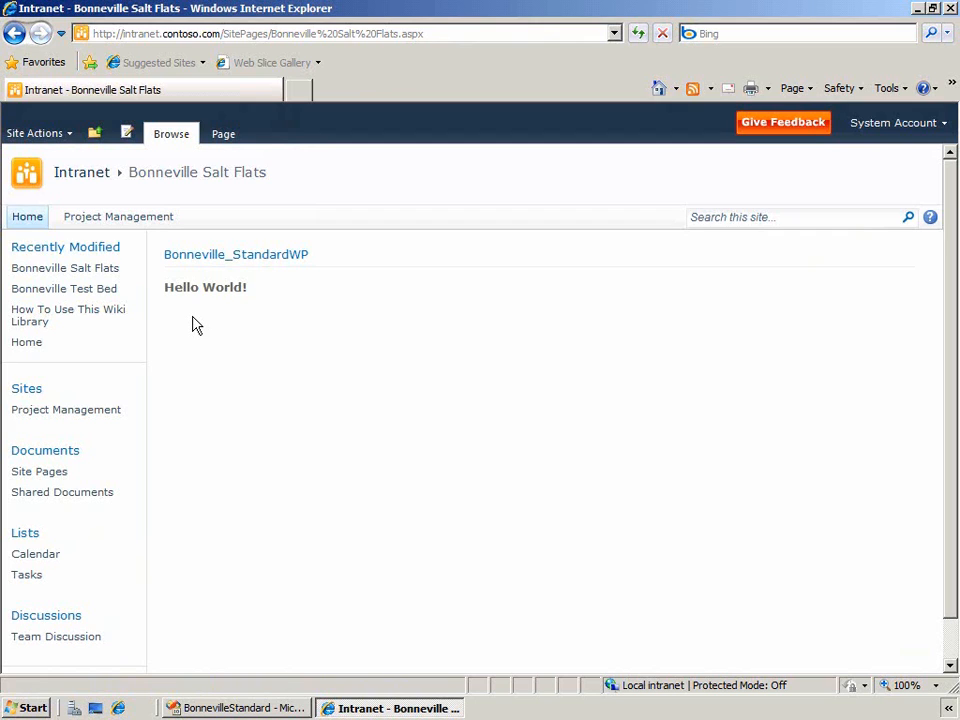
{"action": "left_click", "coordinate": [230, 708]}
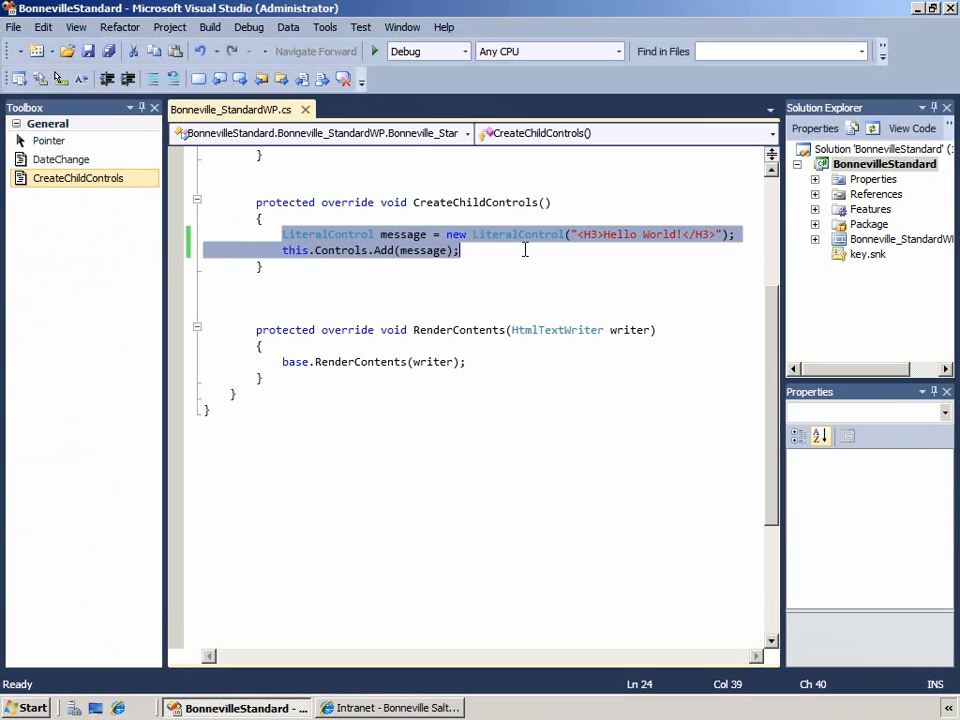
Replace the hello-world lines with the DateTimeControl and Tasks ListViewByQuery code
{"action": "key", "text": "Delete"}
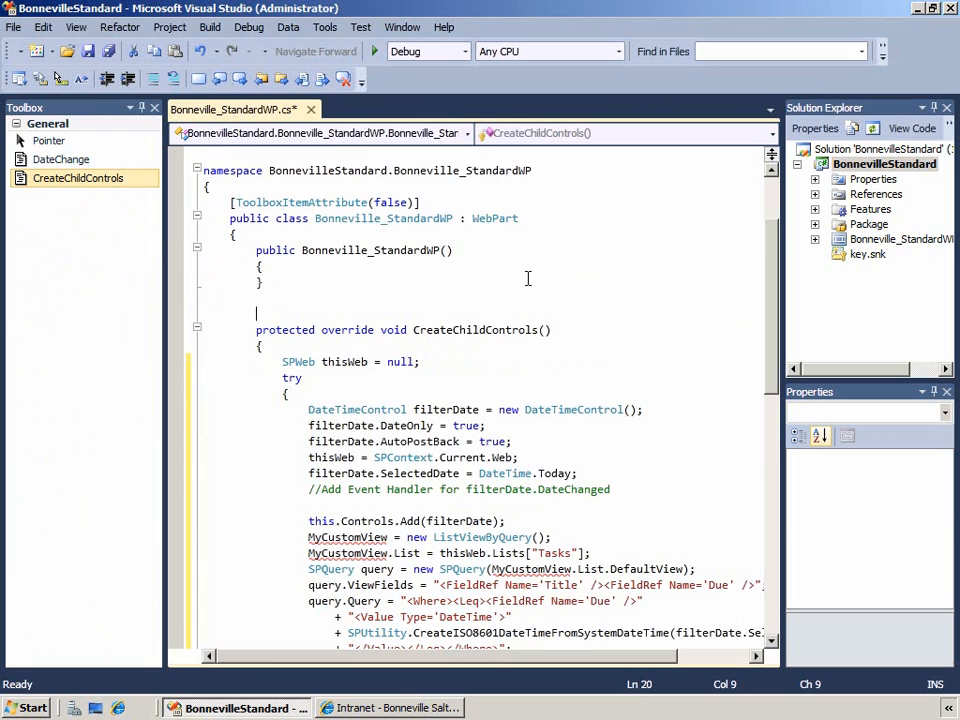
{"action": "mouse_move", "coordinate": [541, 283]}
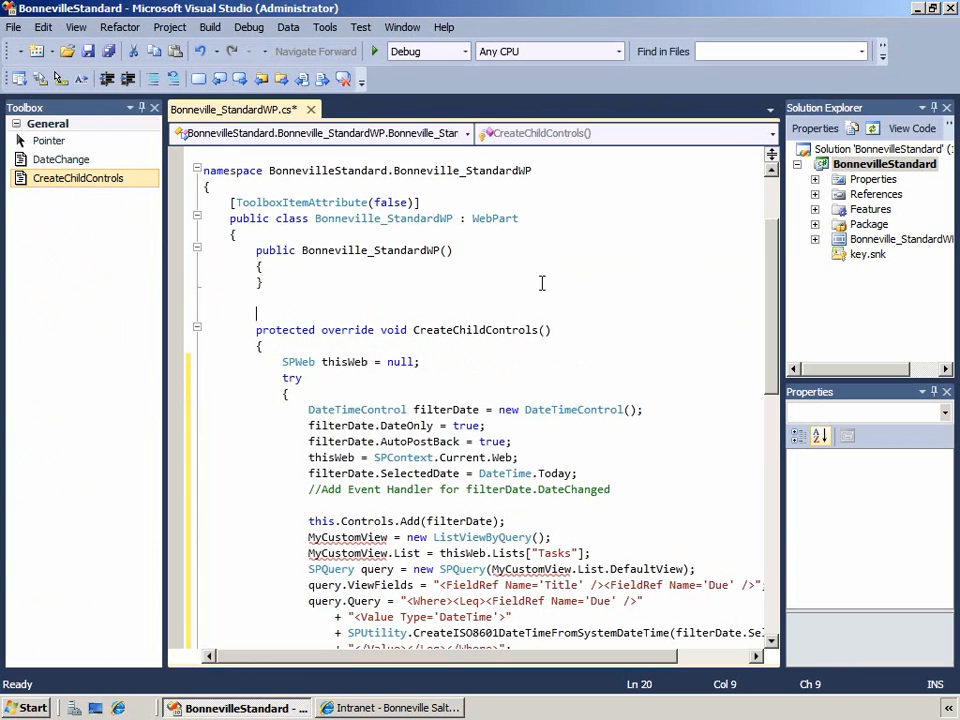
Declare the class-level field 'ListViewByQuery MyCustomView;' above CreateChildControls
{"action": "type", "text": "ListQ"}
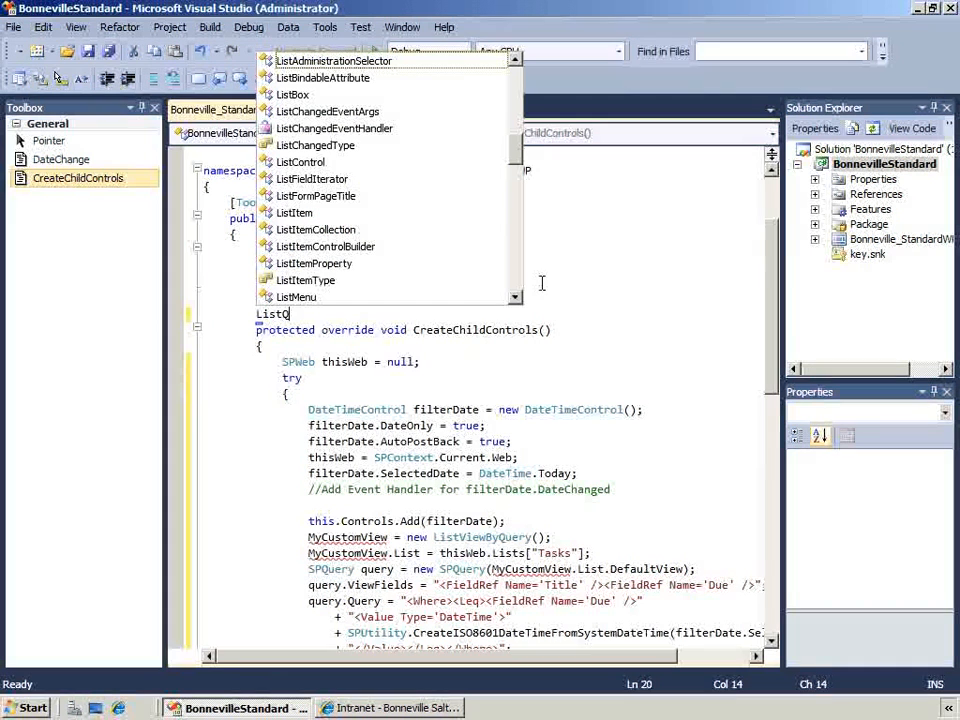
{"action": "type", "text": "uery"}
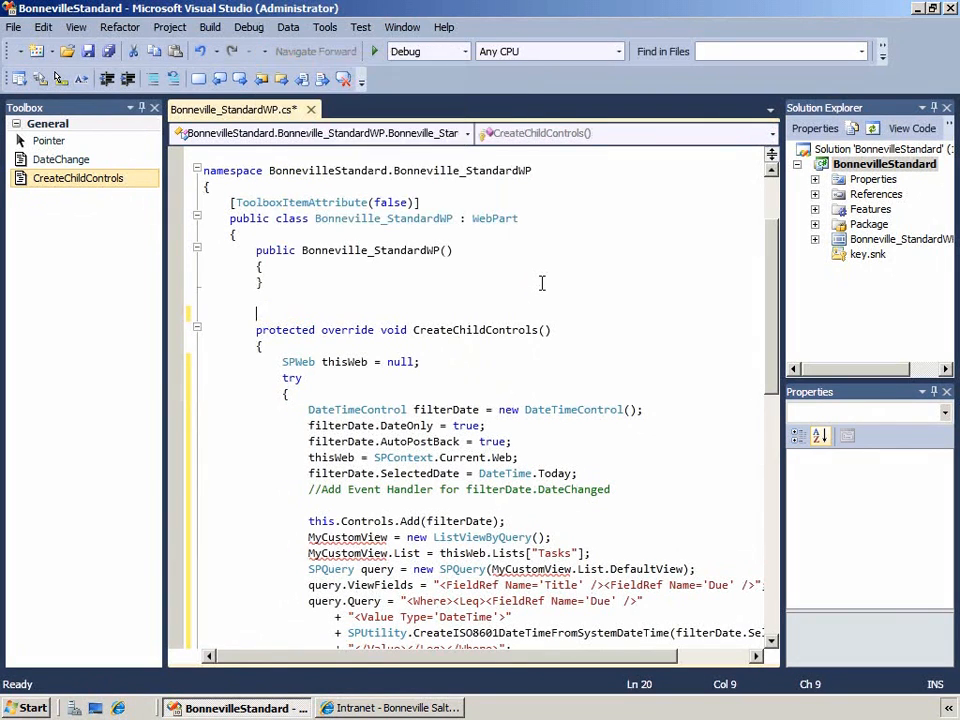
{"action": "type", "text": "ListViewByQuery"}
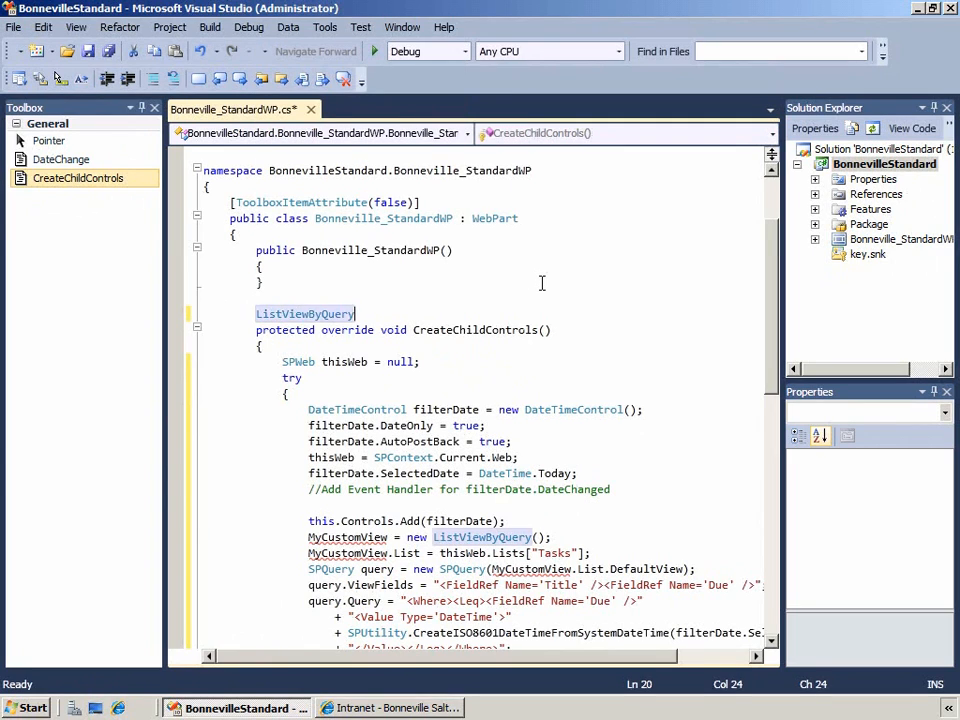
{"action": "type", "text": "MyCustomV"}
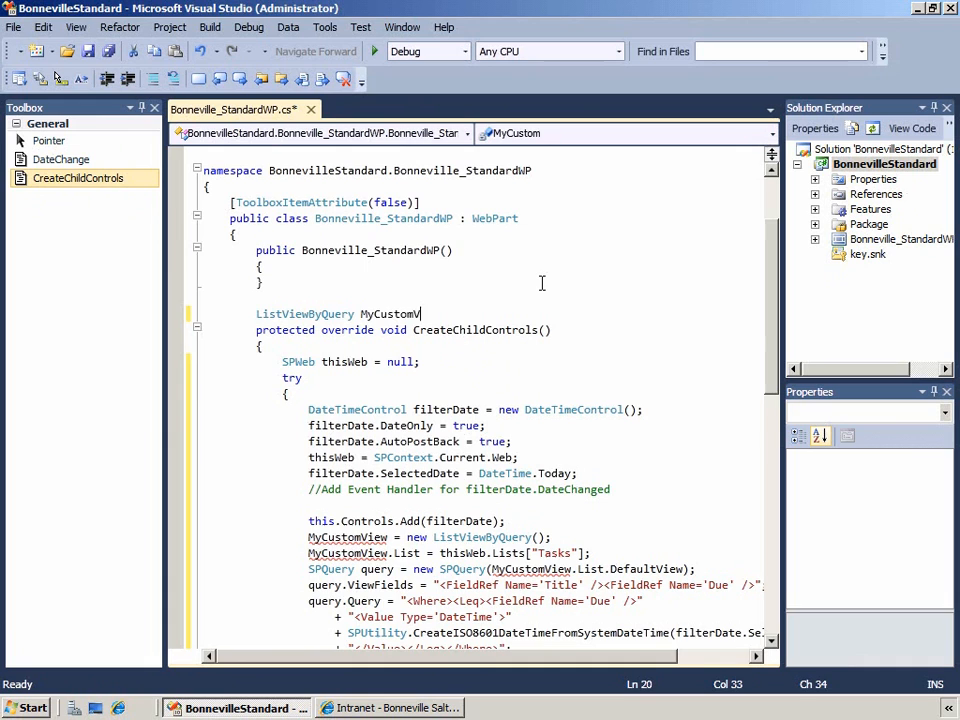
{"action": "type", "text": "iew;"}
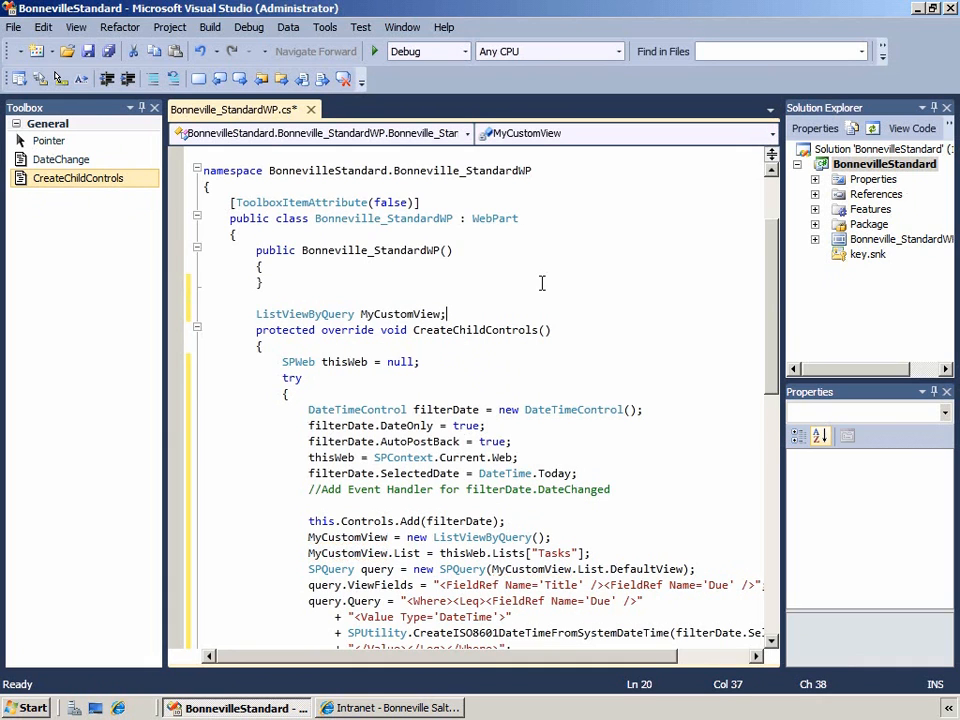
{"action": "scroll", "scroll_direction": "down", "scroll_amount": 3}
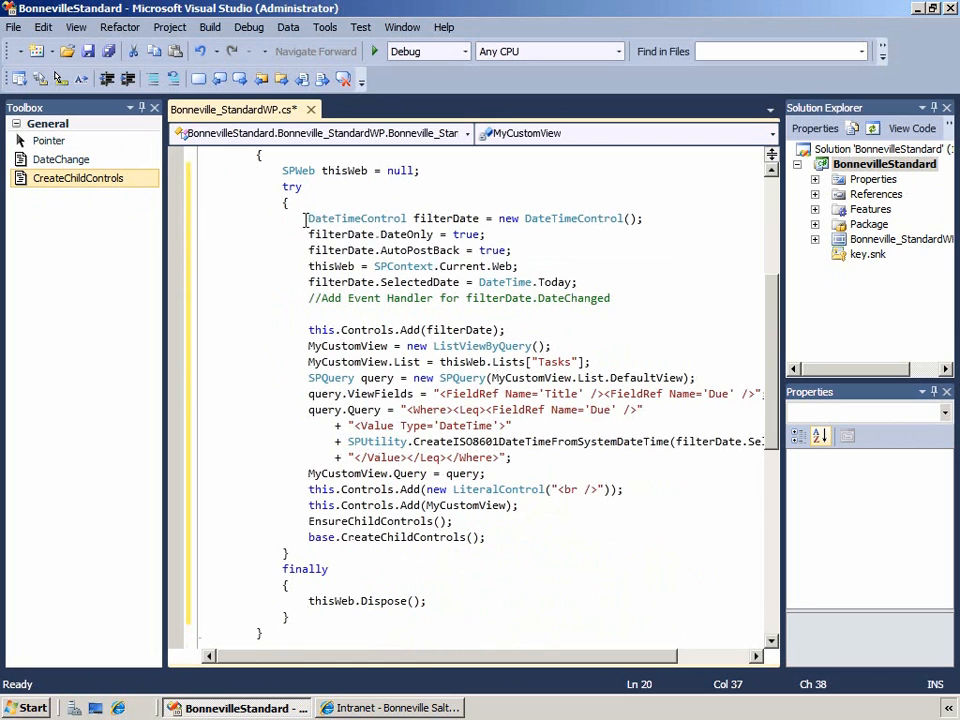
{"action": "mouse_move", "coordinate": [357, 218]}
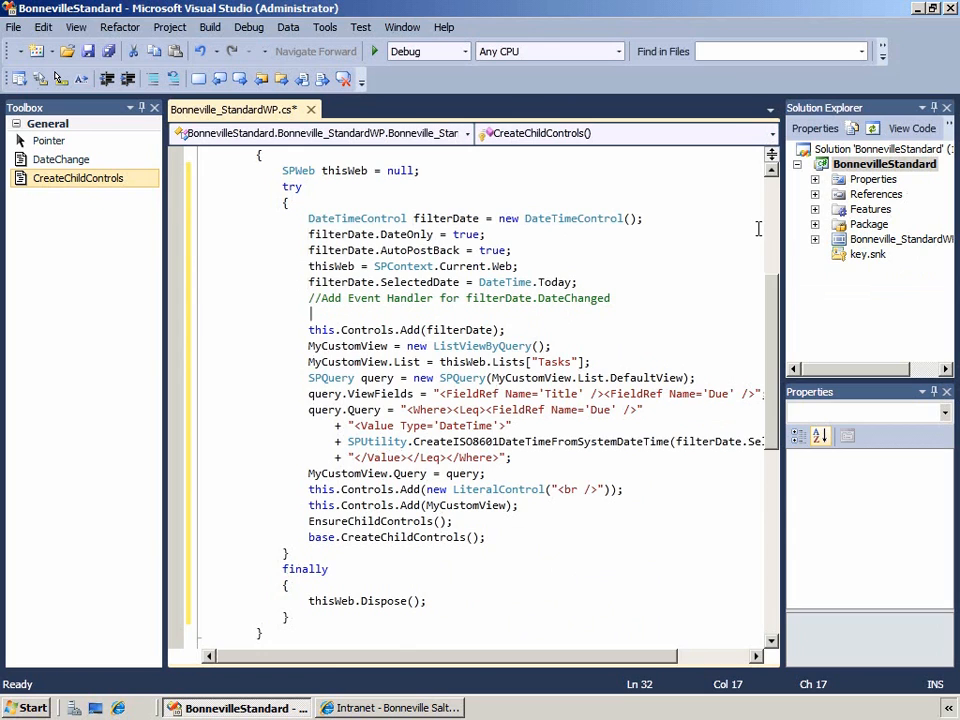
Wire filterDate.DateChanged to a generated filterDate_DateChanged handler stub
{"action": "type", "text": "filterDate.D"}
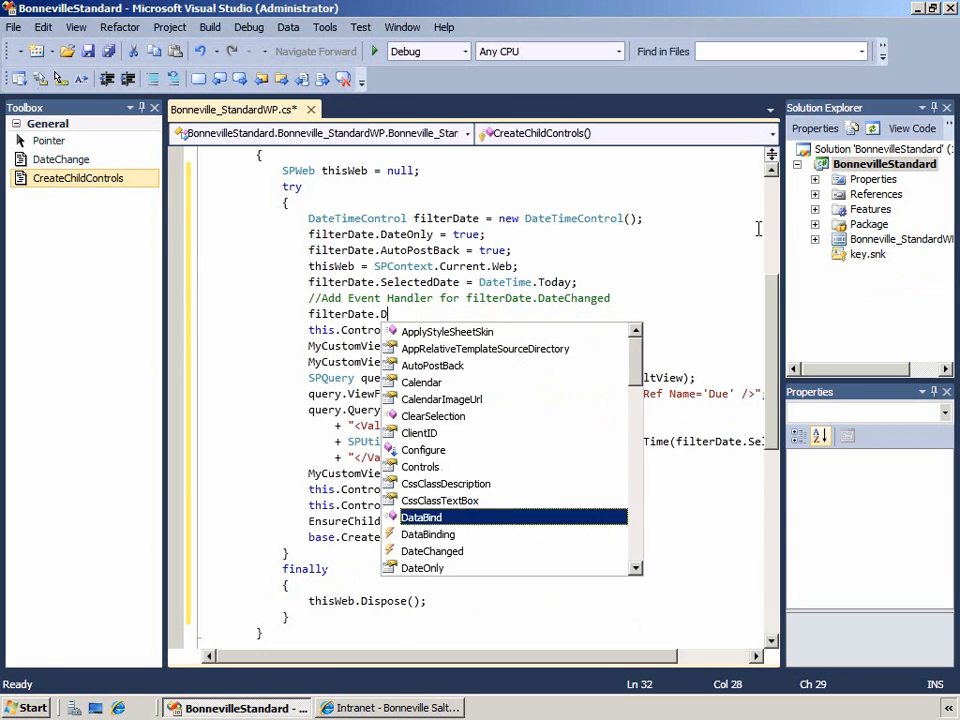
{"action": "type", "text": "ateChanged+="}
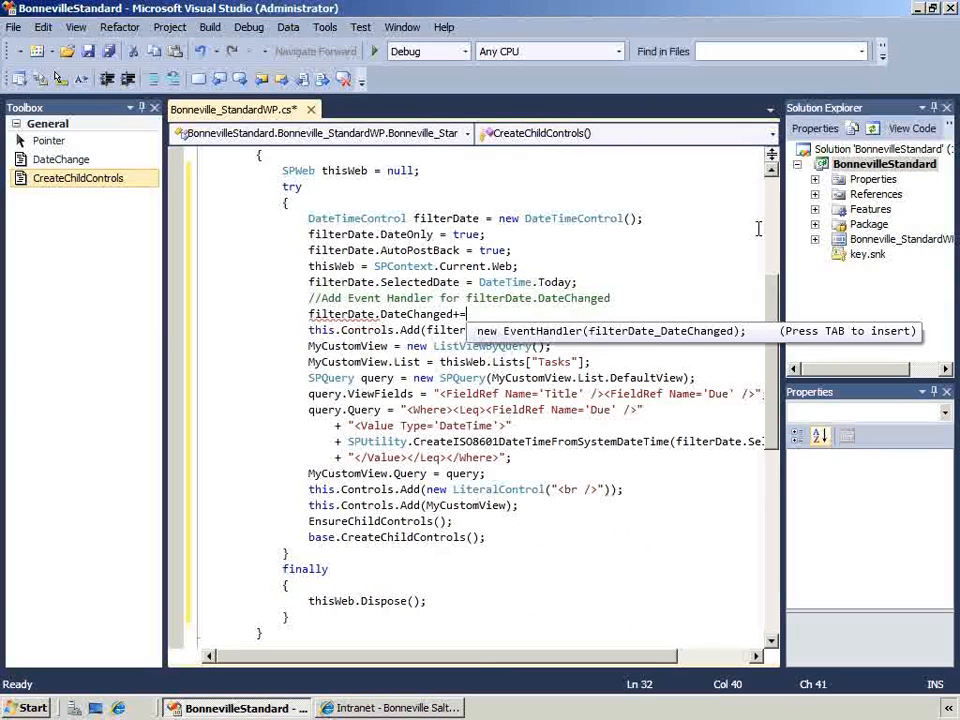
{"action": "key", "text": "Tab"}
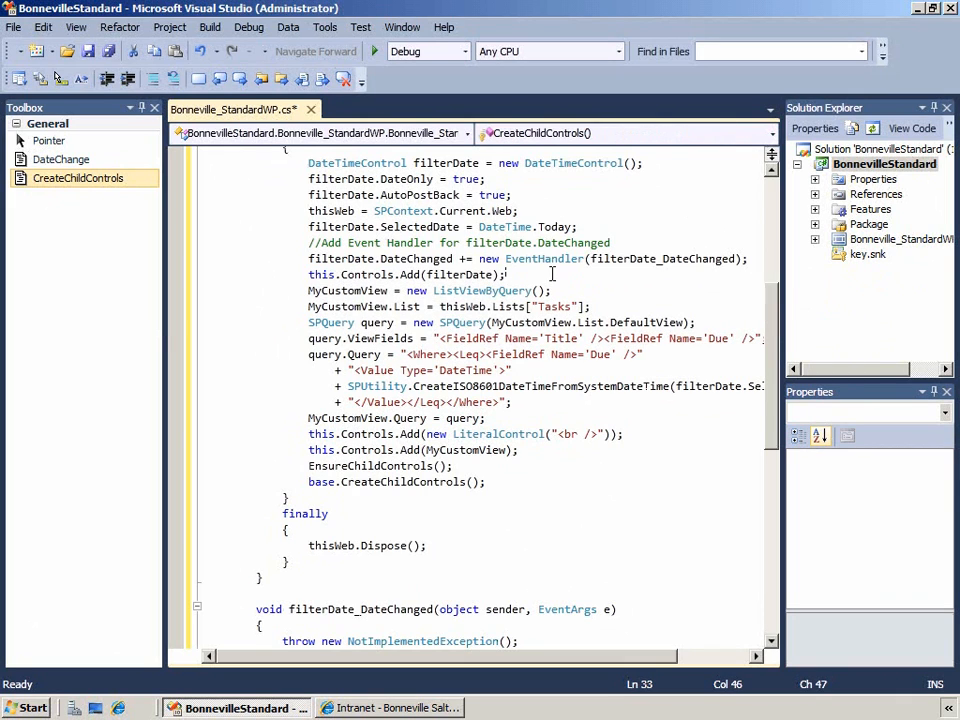
{"action": "scroll", "scroll_direction": "down", "scroll_amount": 3}
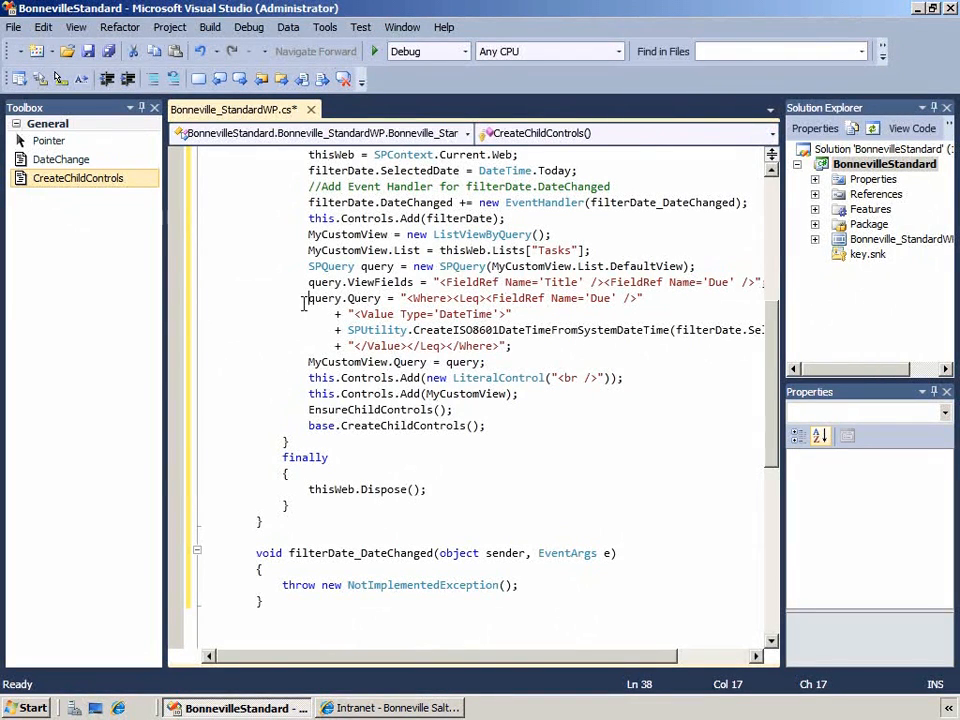
Select the SPQuery-building lines to reuse in filterDate_DateChanged
{"action": "double_click", "coordinate": [377, 266]}
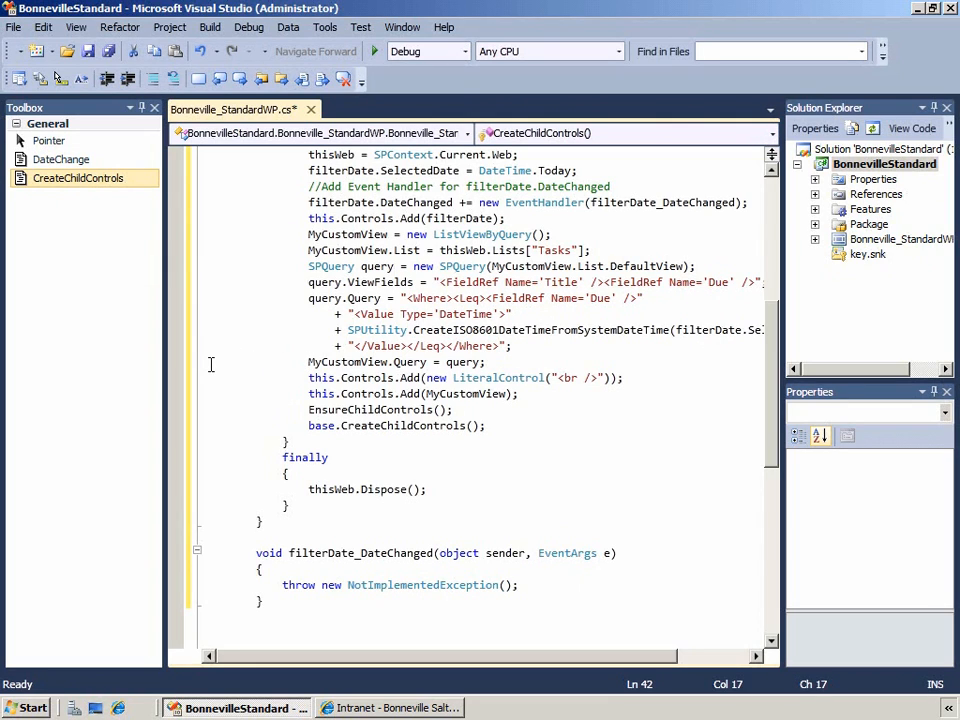
{"action": "left_click_drag", "start_coordinate": [283, 585], "coordinate": [435, 585]}
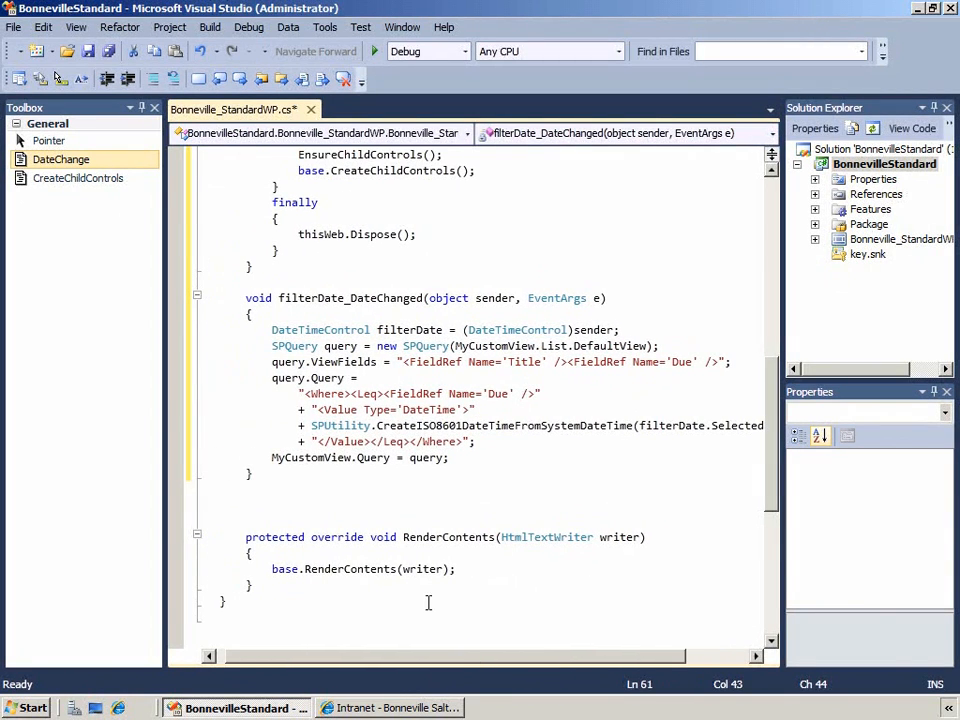
{"action": "mouse_move", "coordinate": [104, 52]}
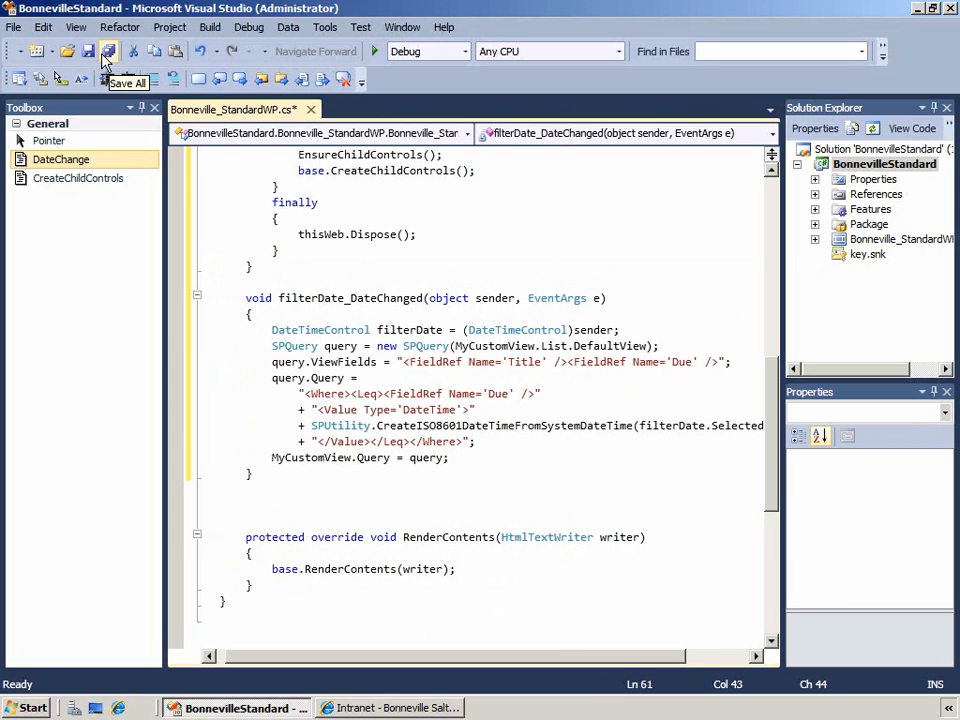
Save all files and deploy the BonnevilleStandard project to SharePoint
{"action": "left_click", "coordinate": [103, 51]}
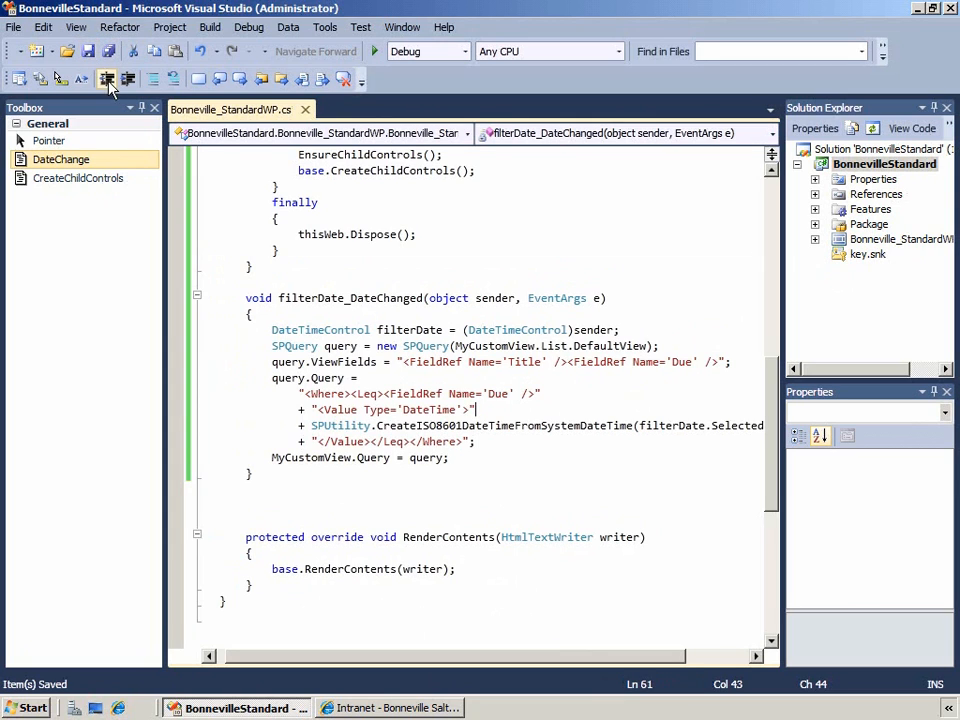
{"action": "right_click", "coordinate": [884, 164]}
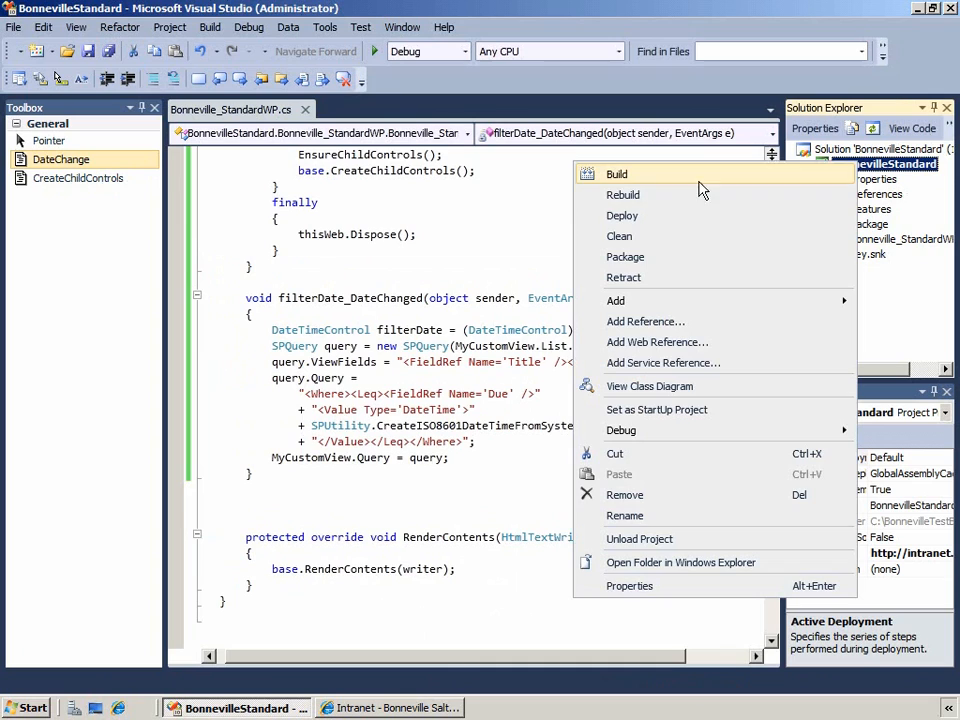
{"action": "left_click", "coordinate": [616, 173]}
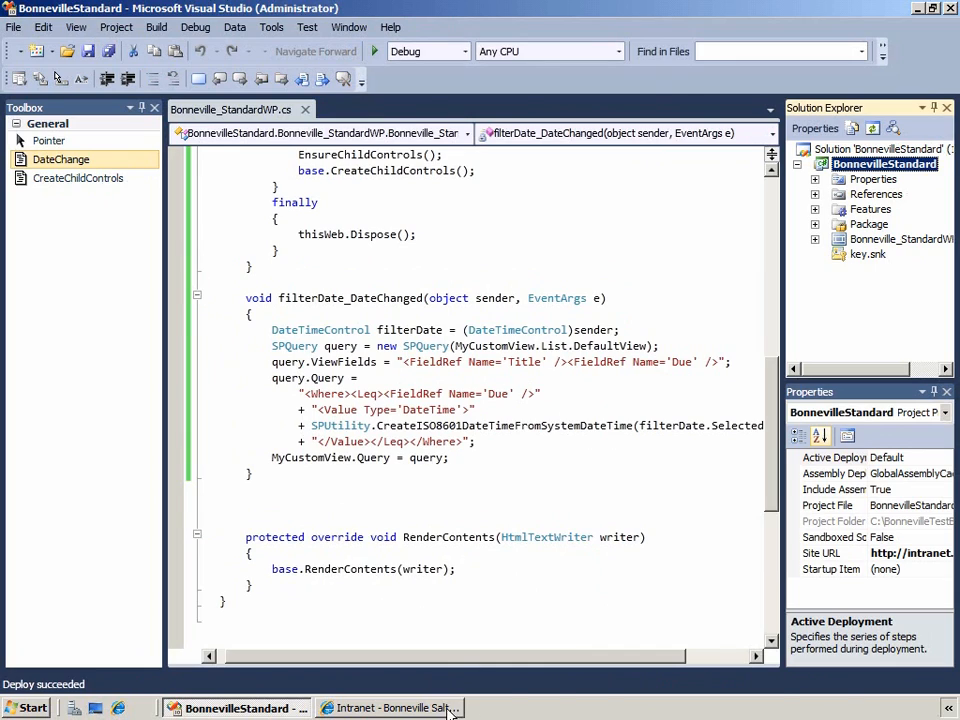
{"action": "left_click", "coordinate": [388, 707]}
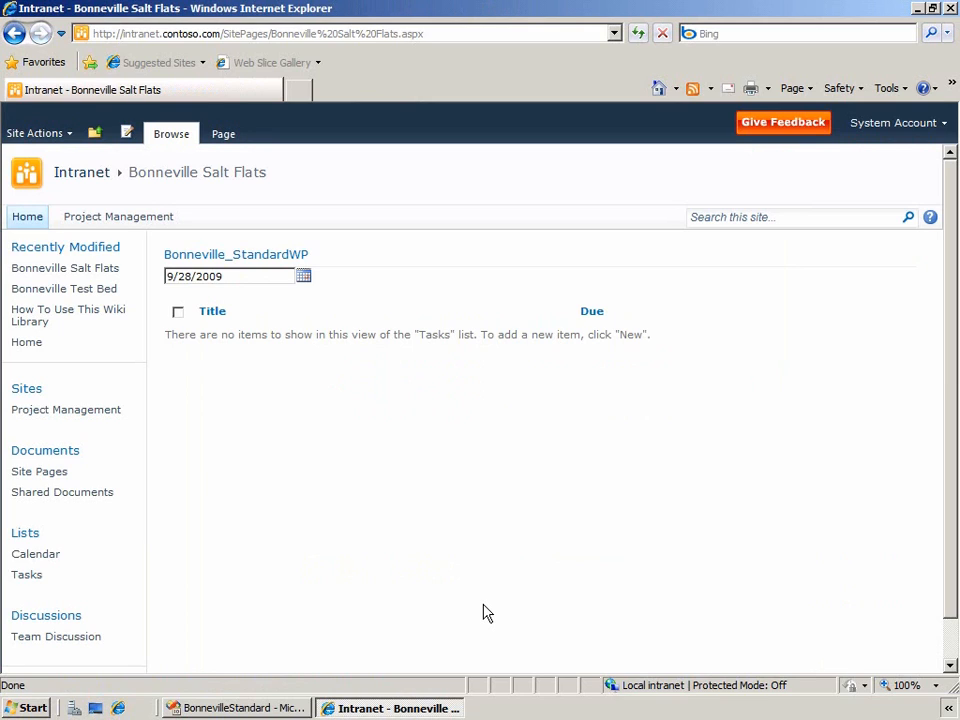
{"action": "mouse_move", "coordinate": [456, 247]}
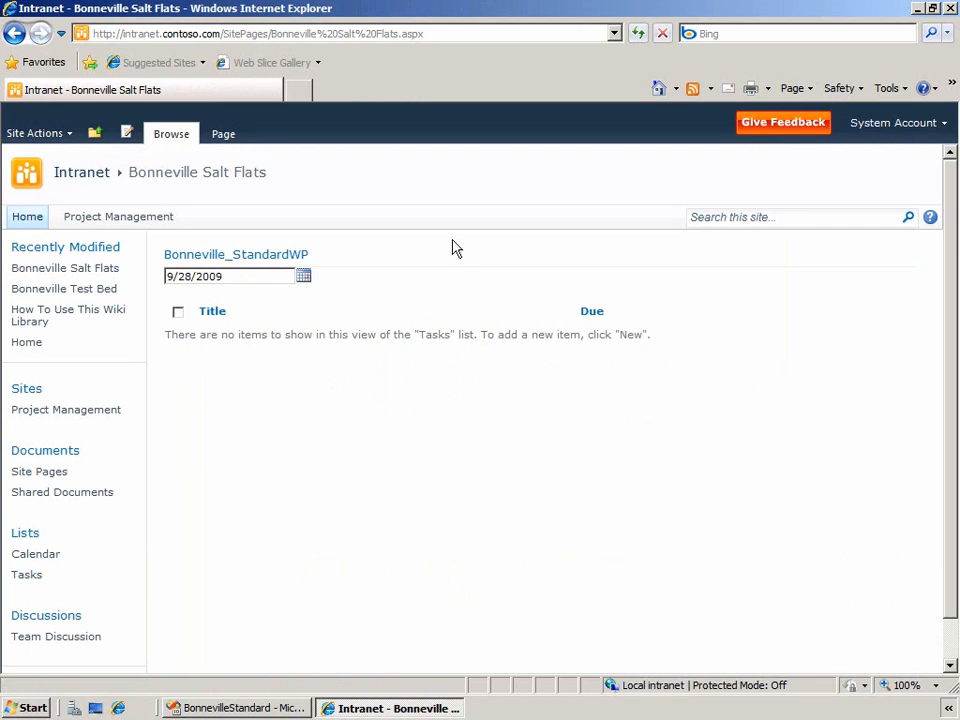
Pick October 30, then October 18, 2009 in the web part's date picker
{"action": "left_click", "coordinate": [303, 276]}
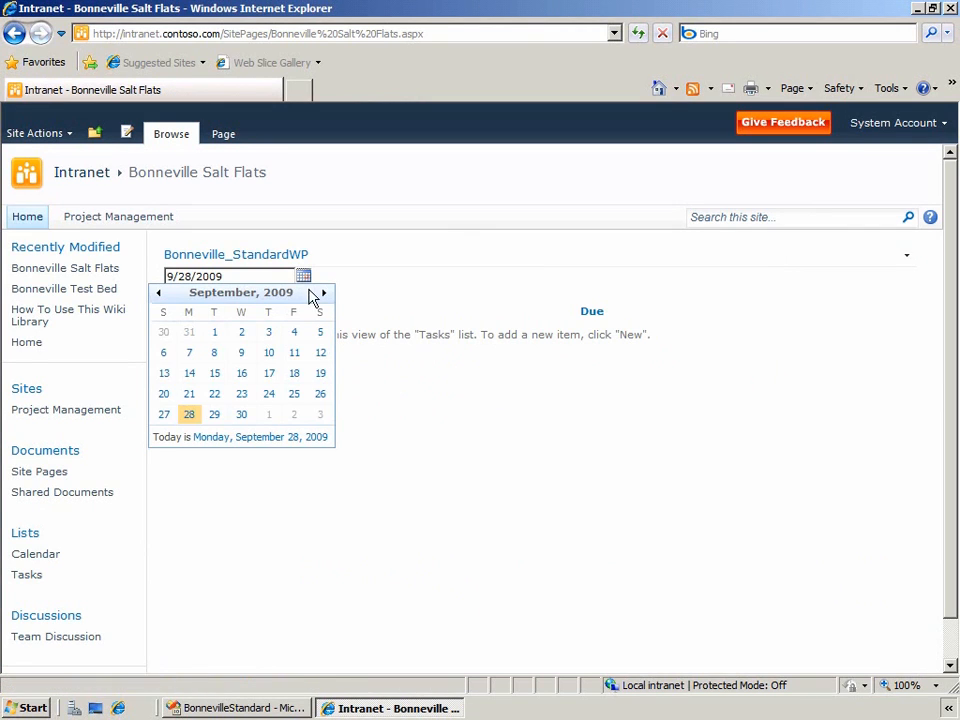
{"action": "left_click", "coordinate": [322, 292]}
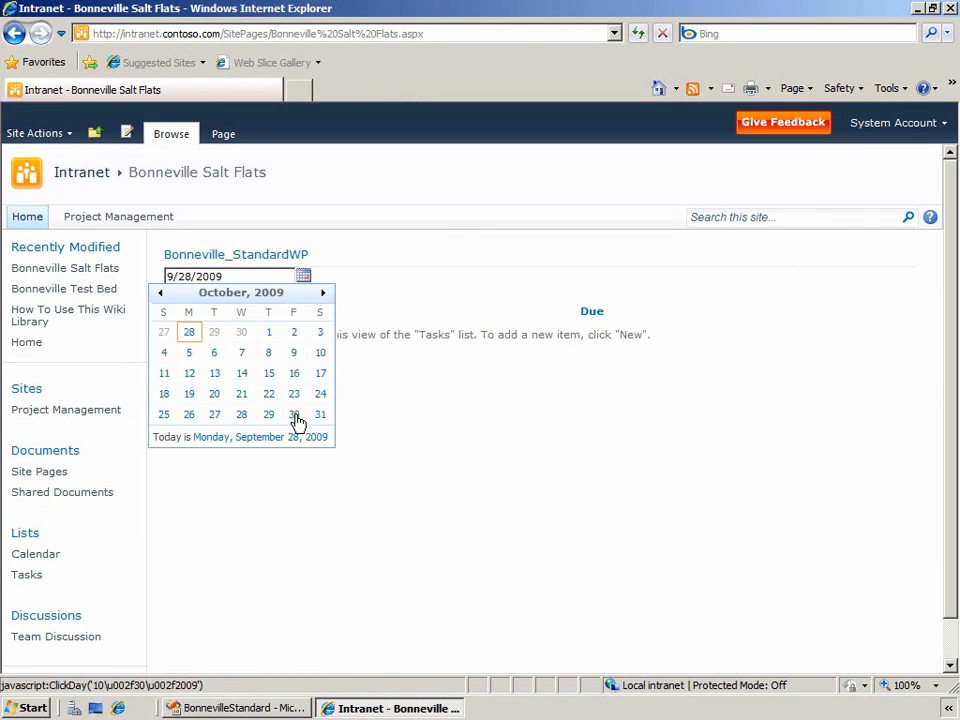
{"action": "left_click", "coordinate": [293, 414]}
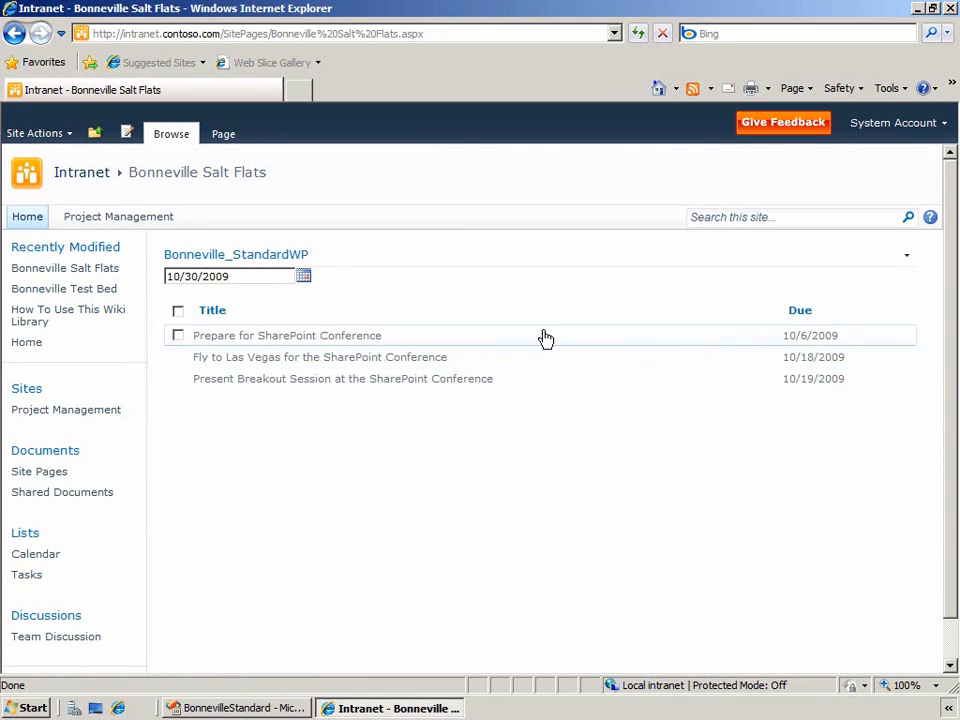
{"action": "left_click", "coordinate": [304, 276]}
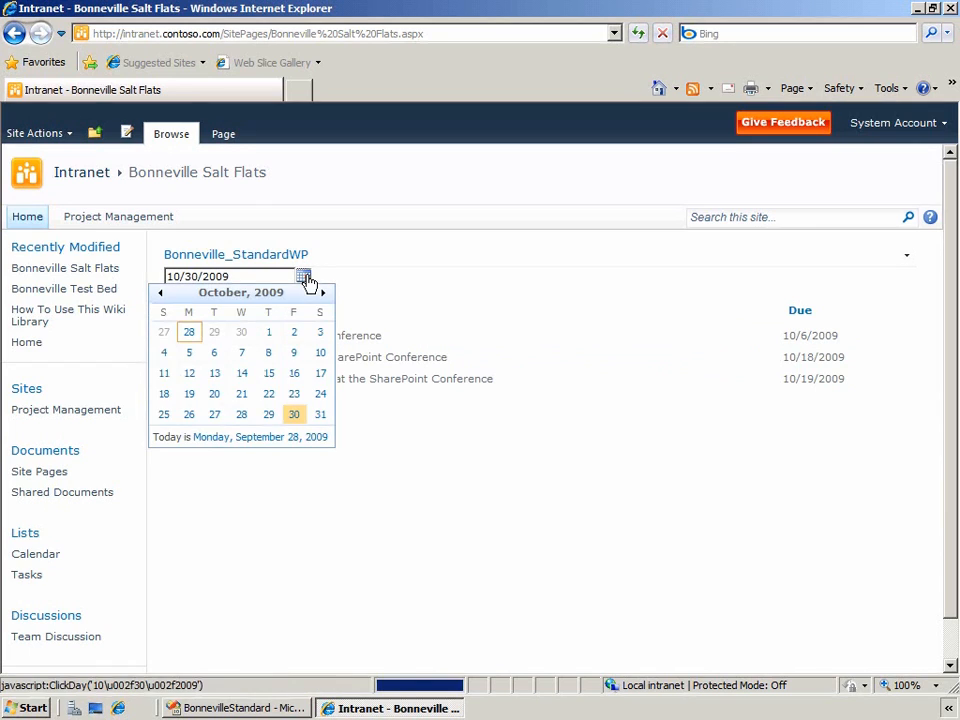
{"action": "mouse_move", "coordinate": [188, 414]}
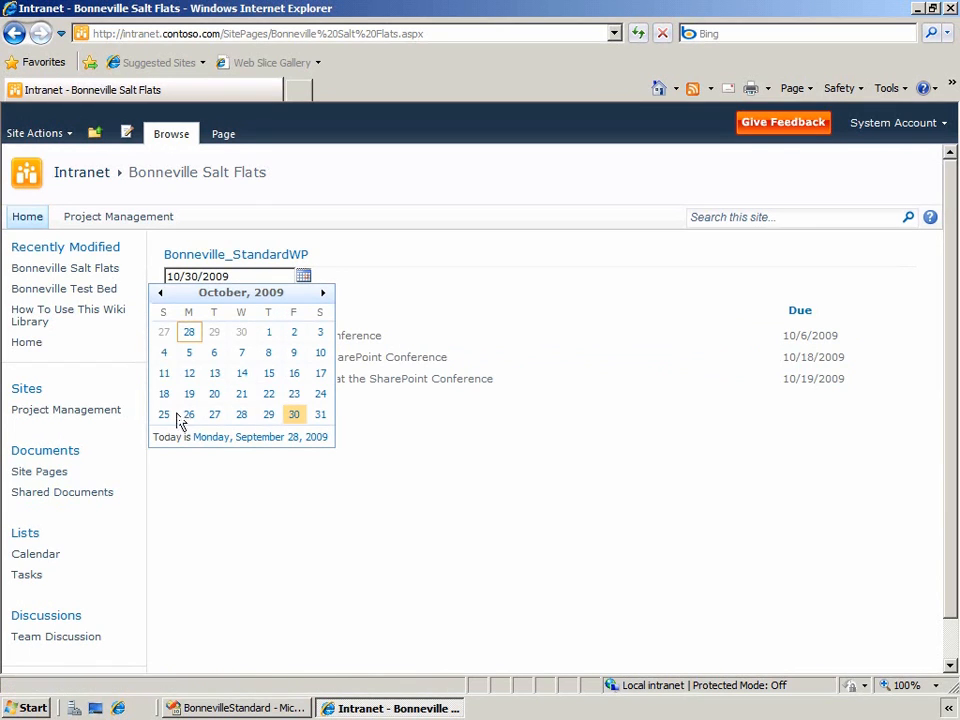
{"action": "left_click", "coordinate": [189, 394]}
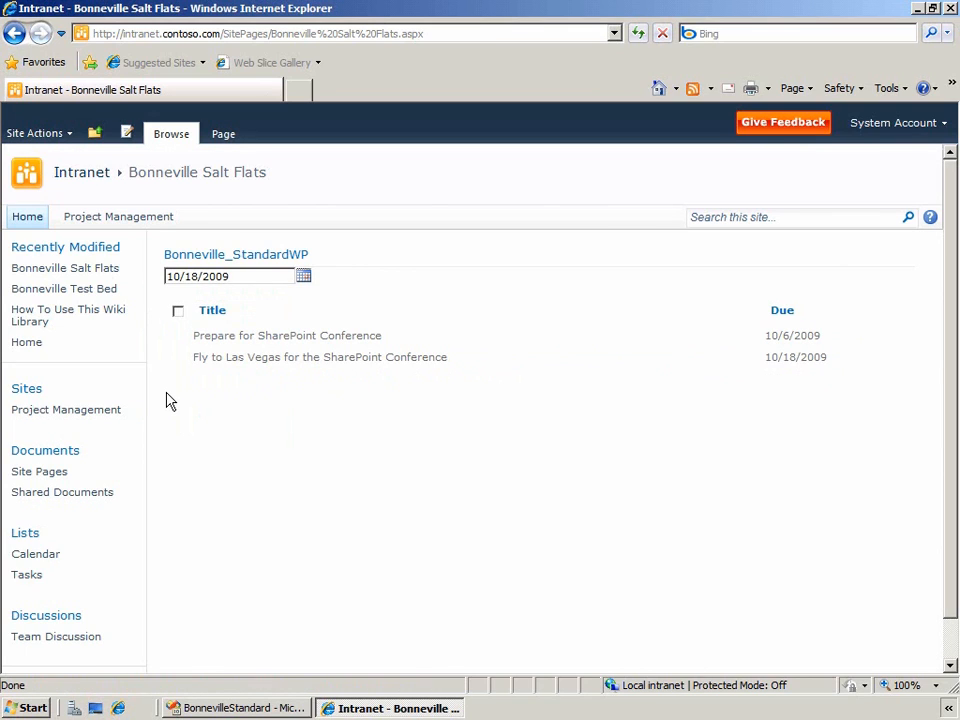
{"action": "mouse_move", "coordinate": [26, 575]}
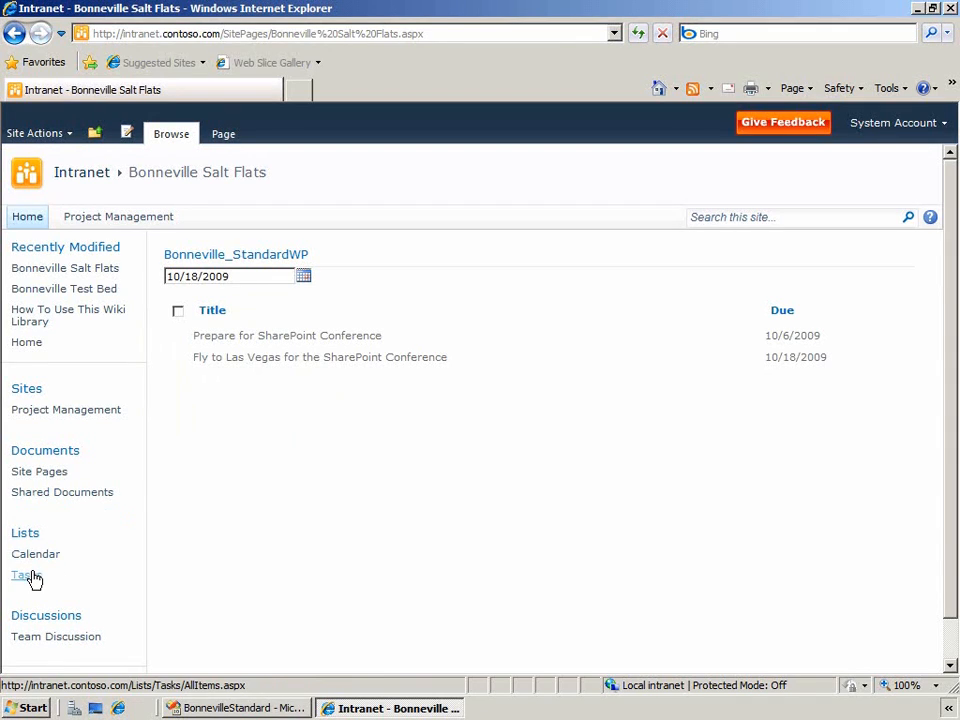
Open the Tasks list from the Quick Launch to view all three conference tasks
{"action": "left_click", "coordinate": [20, 575]}
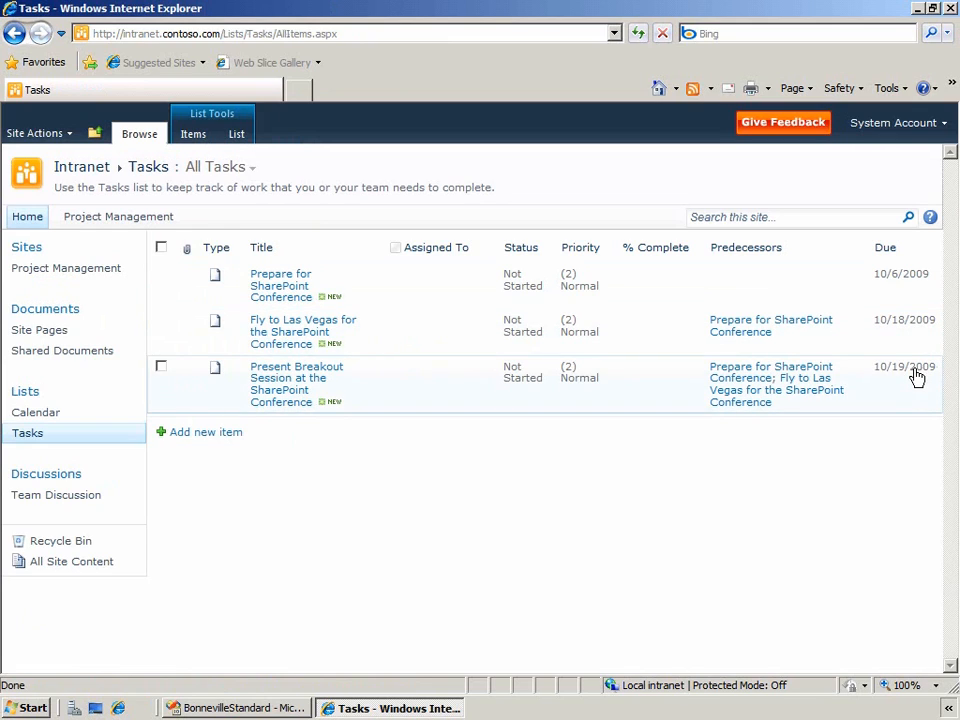
{"action": "mouse_move", "coordinate": [794, 472]}
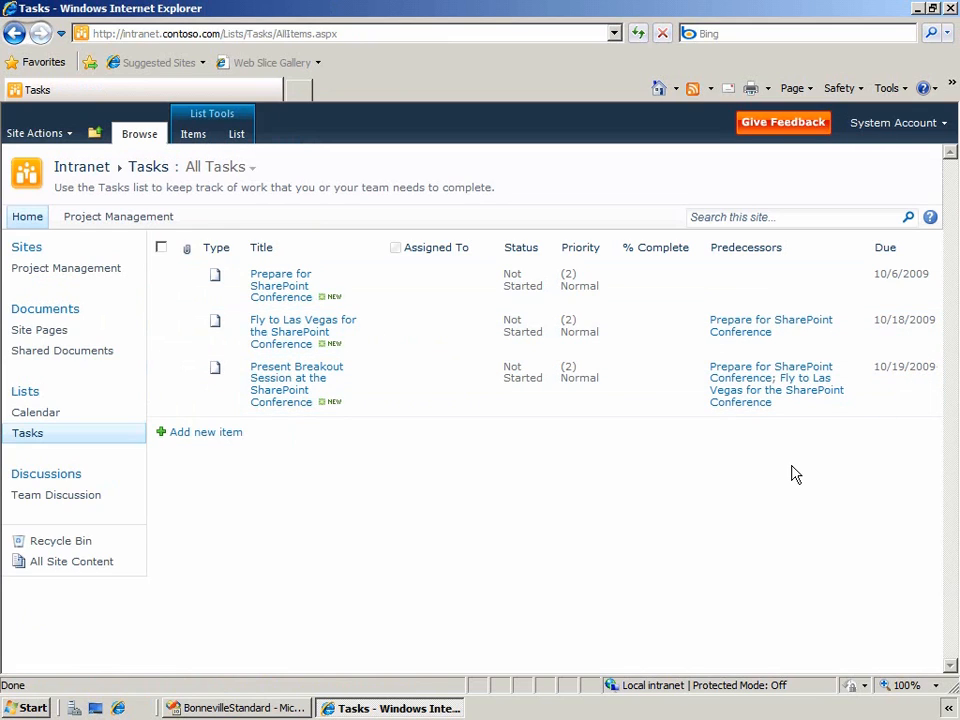